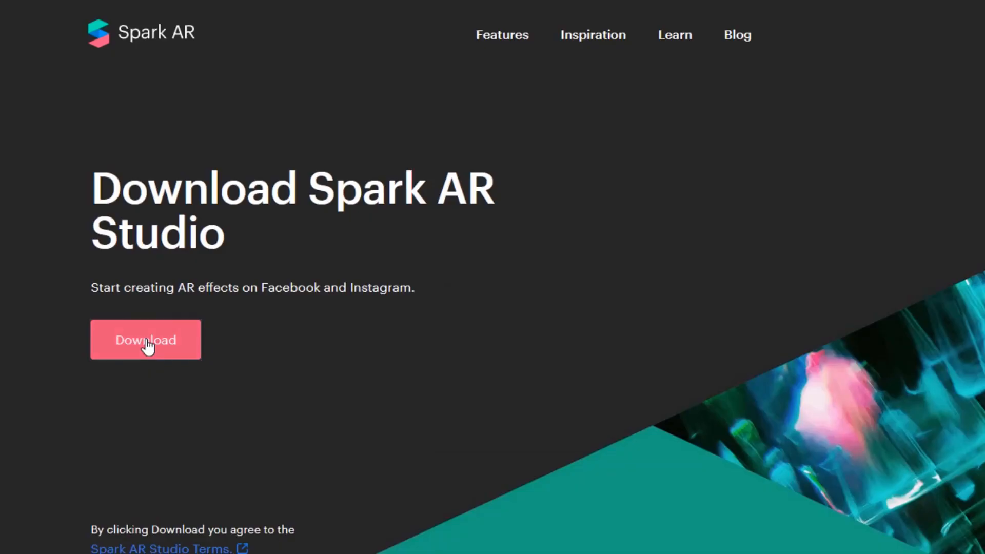
Step: Download the SparkARStudio_v78.msi installer and save it to the computer
click(146, 339)
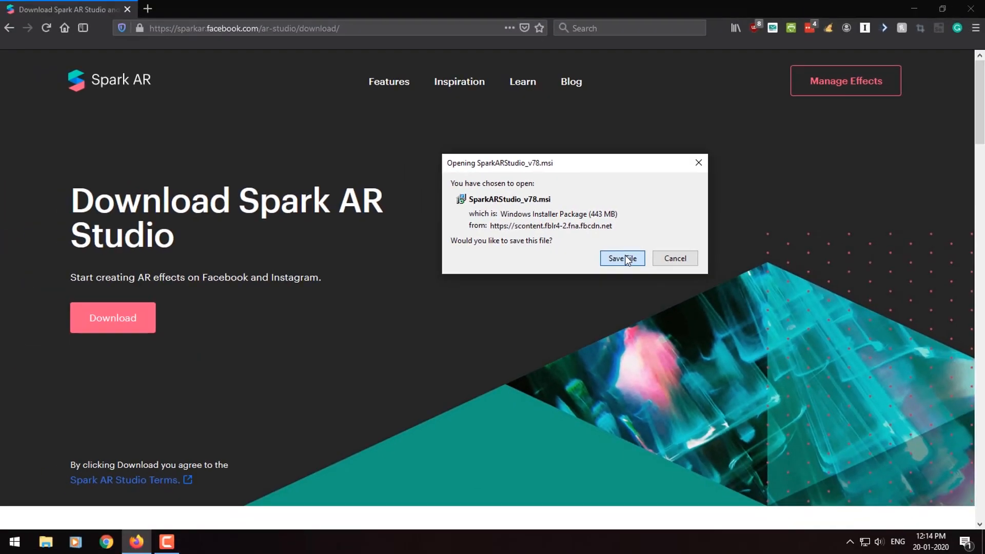
click(621, 259)
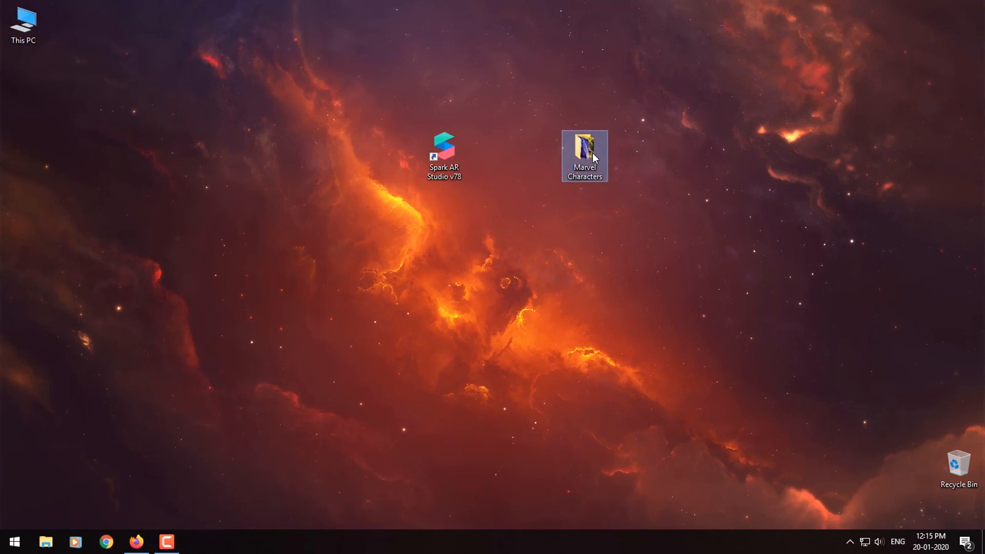
Step: Launch Spark AR Studio v78 from its desktop shortcut after viewing the Marvel Characters folder
double_click(584, 149)
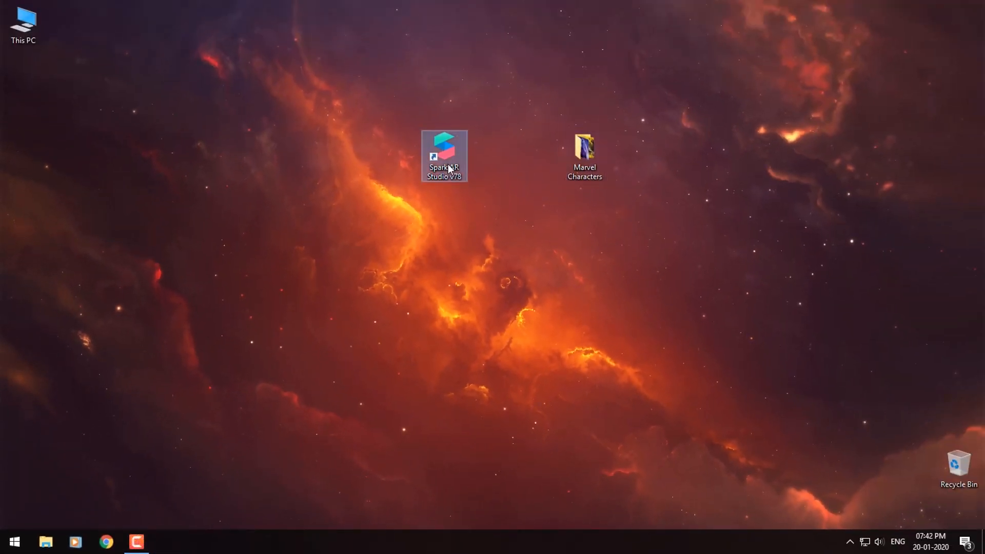
double_click(445, 155)
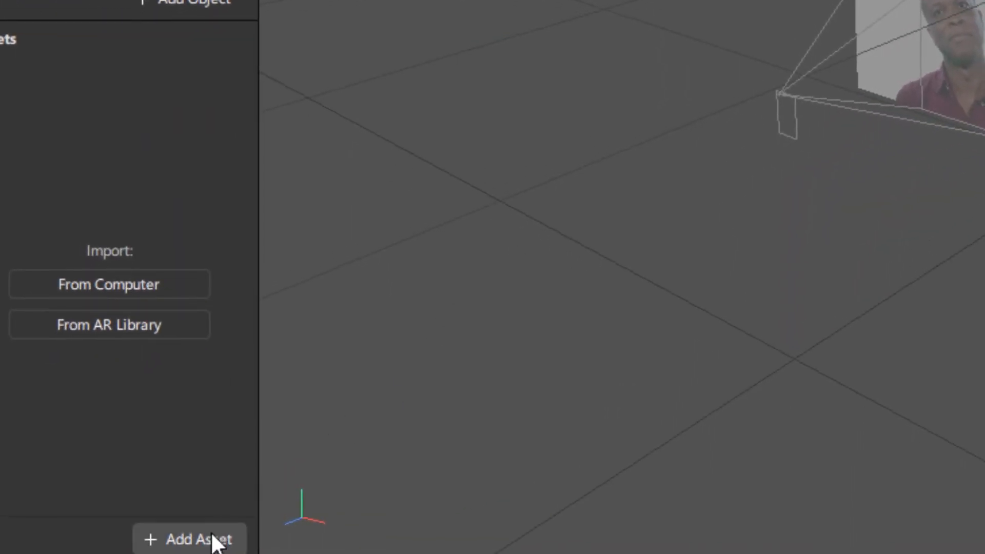
Step: Import all 28 Marvel Characters images as an animation sequence named Images
click(189, 538)
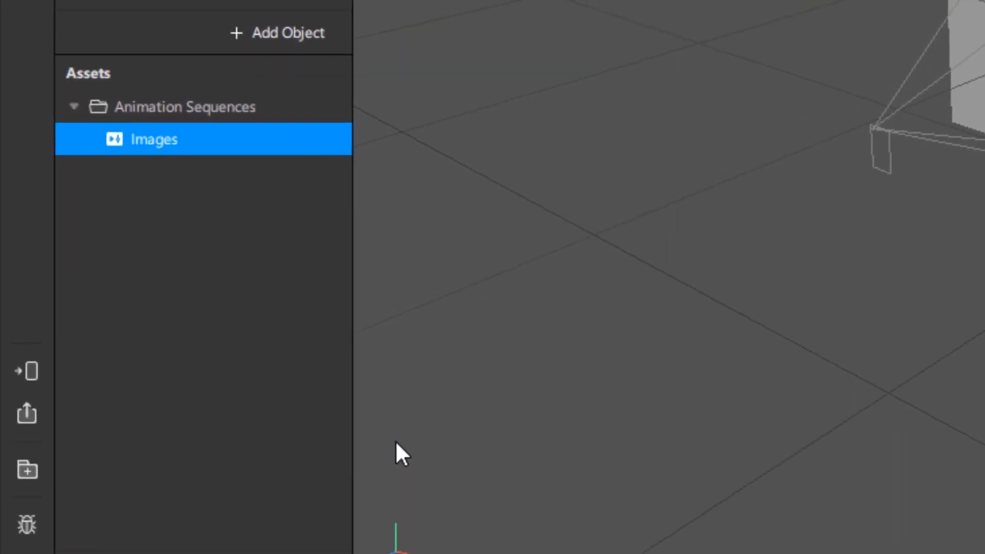
click(277, 33)
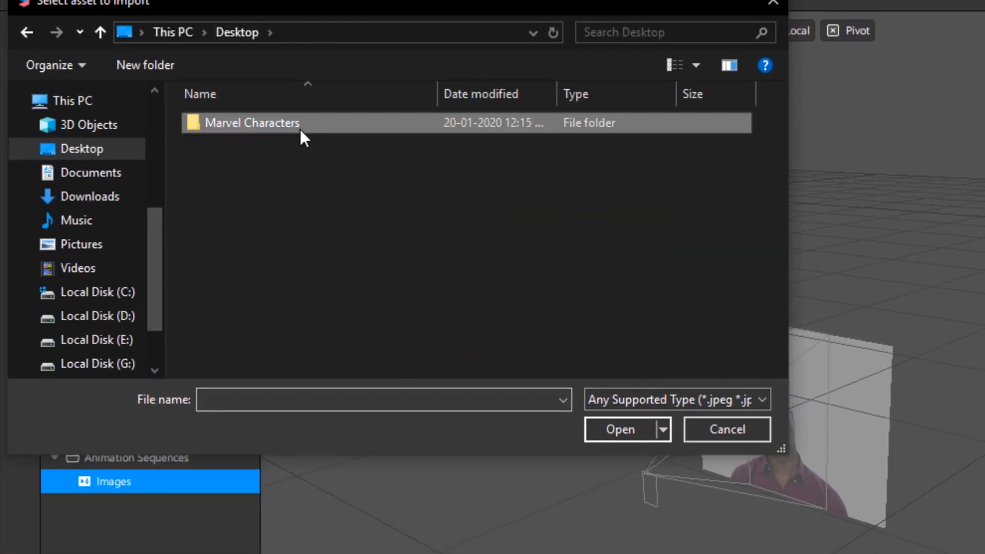
double_click(253, 122)
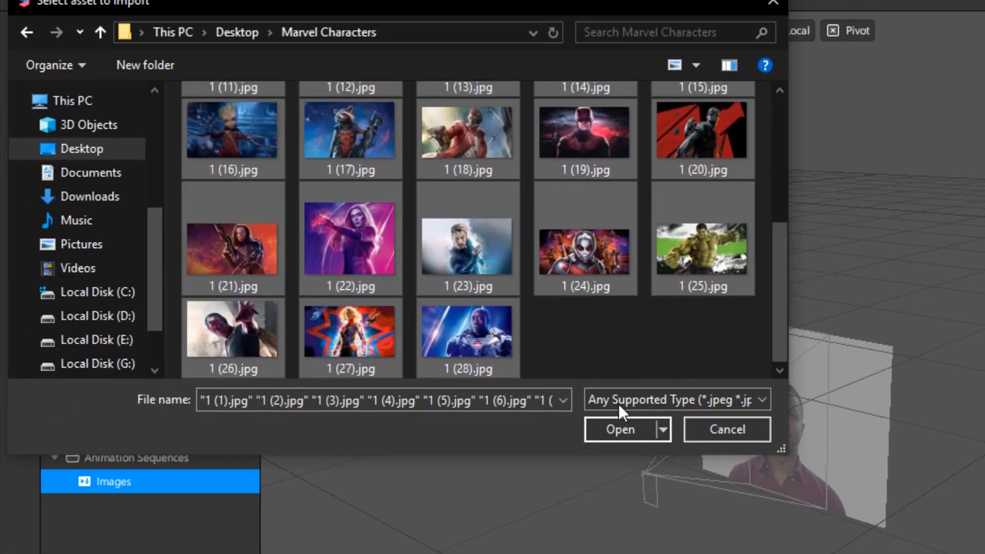
click(620, 428)
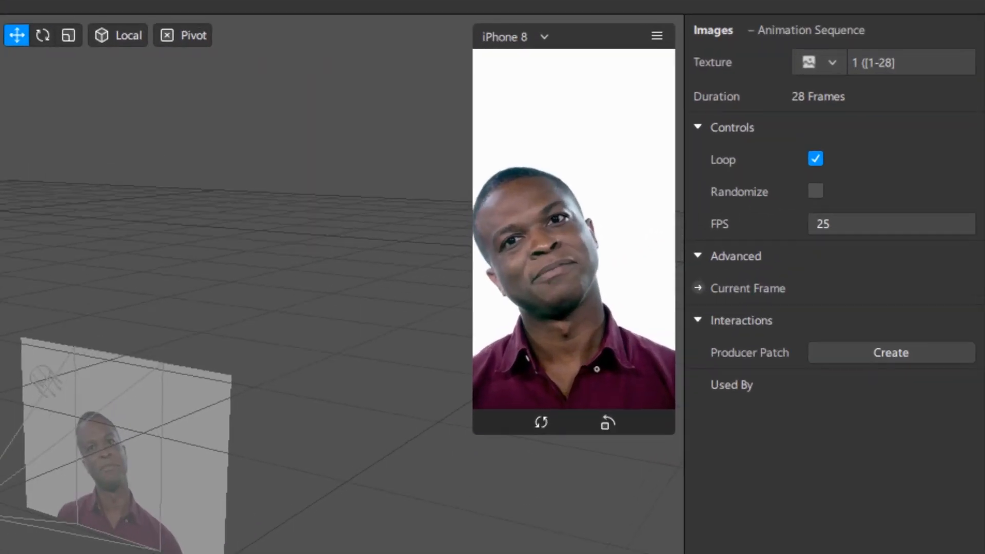
click(815, 192)
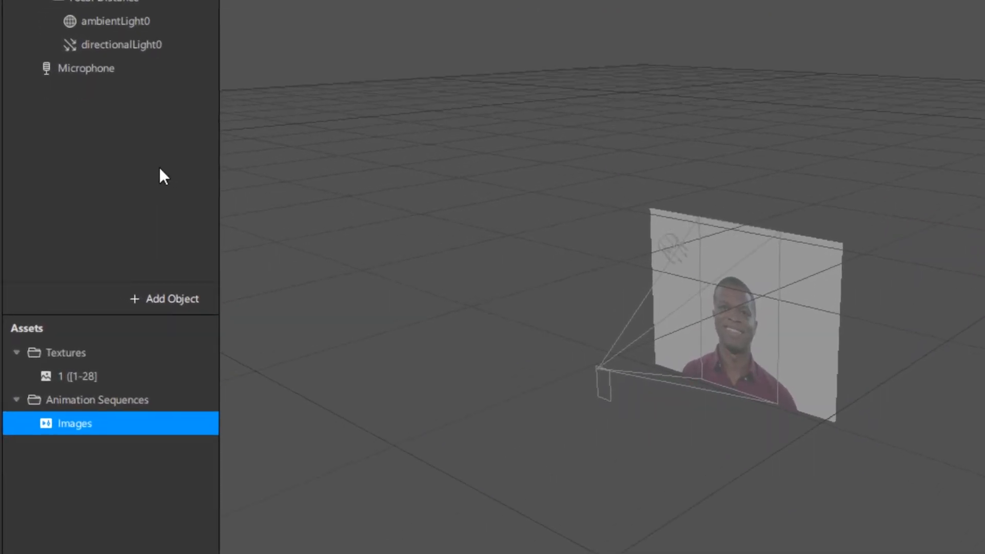
Step: Add a face tracker with a child plane and set the plane's Y position to 0.1
click(170, 298)
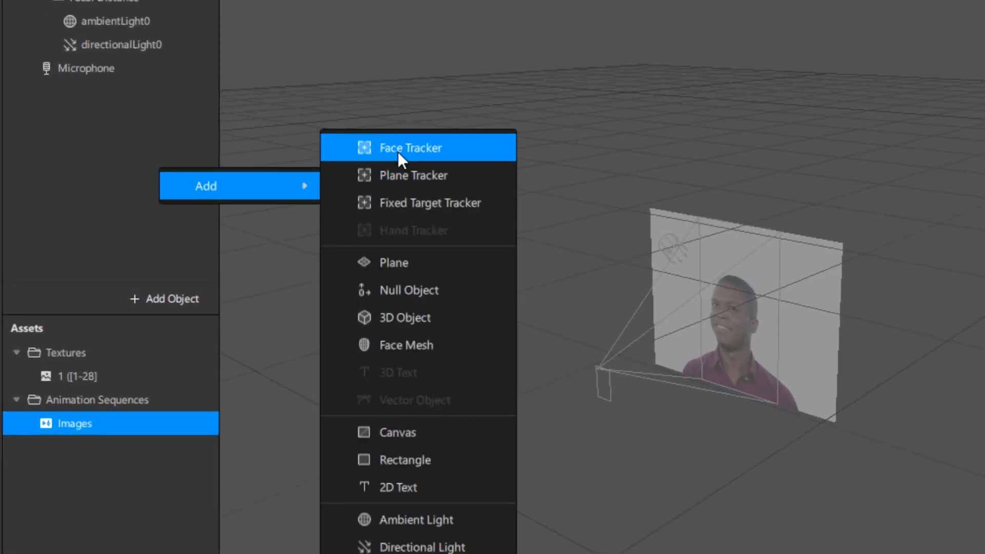
click(410, 148)
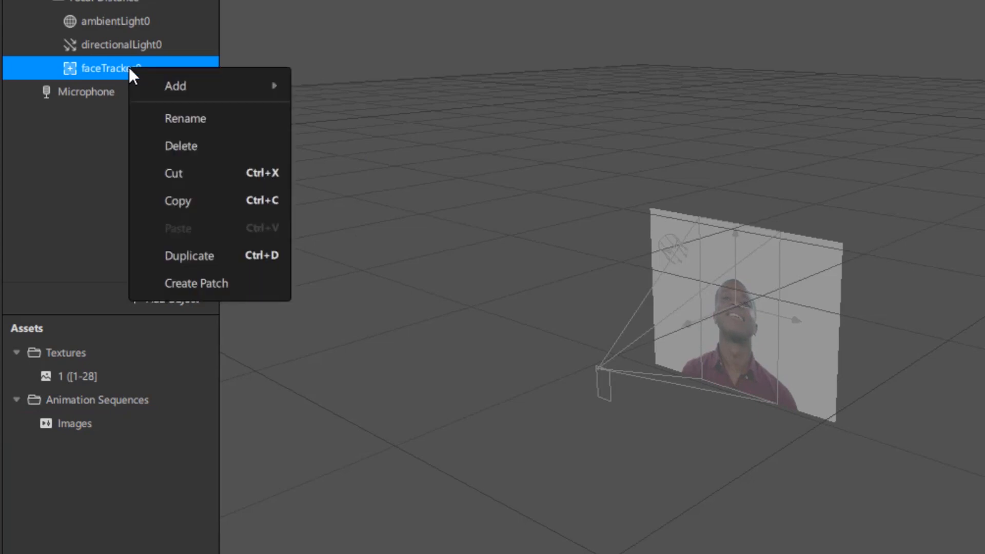
mouse_move(189, 87)
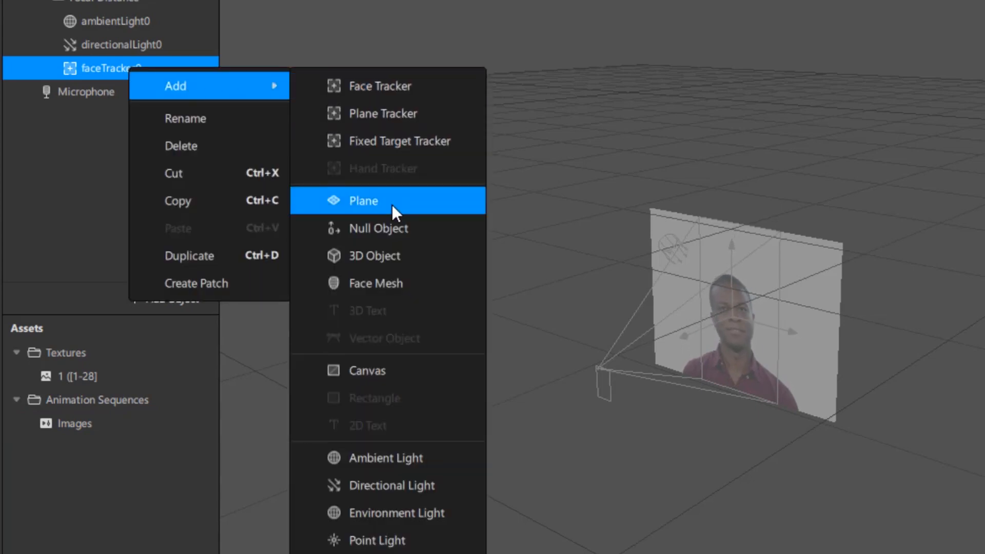
click(363, 200)
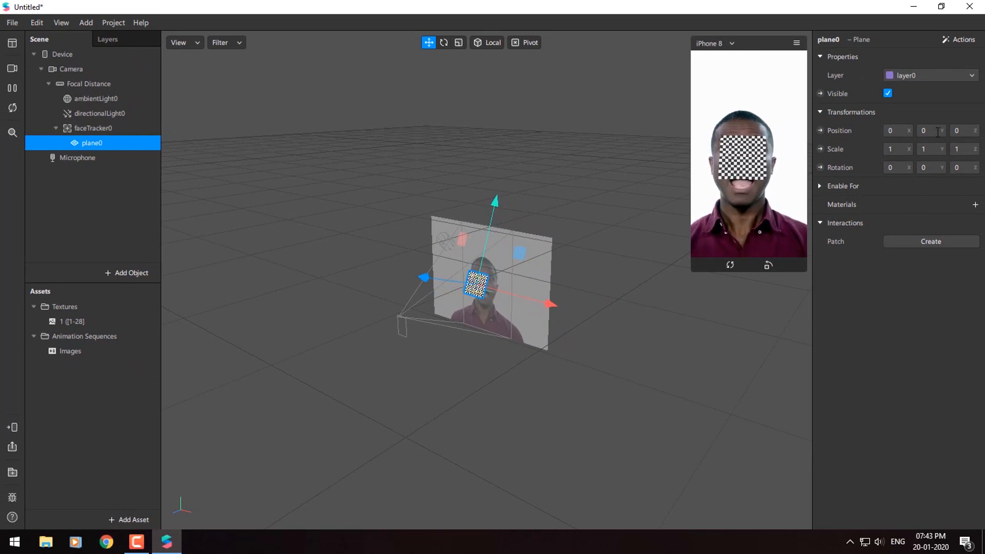
text(0.175)
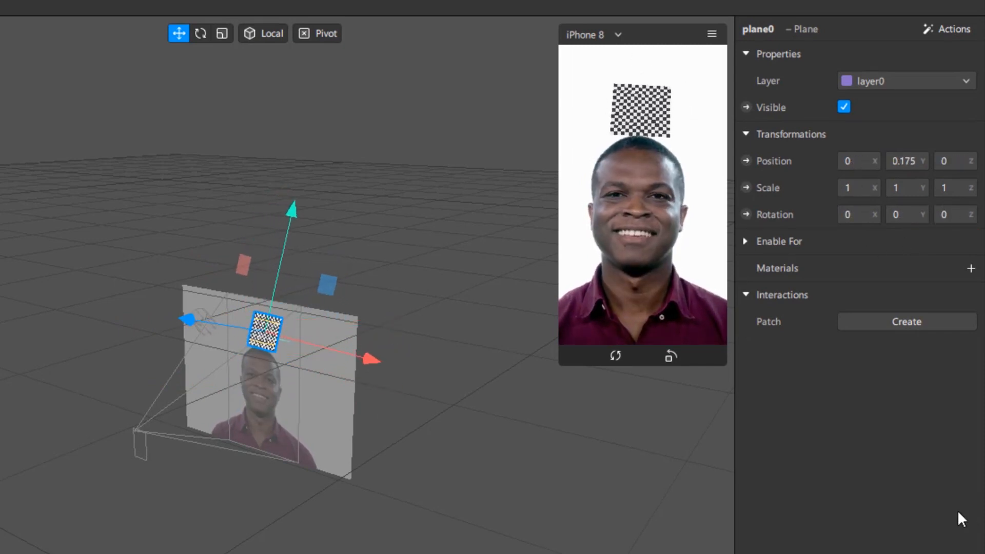
Step: Scale the plane above the head into a wider rectangle
click(222, 33)
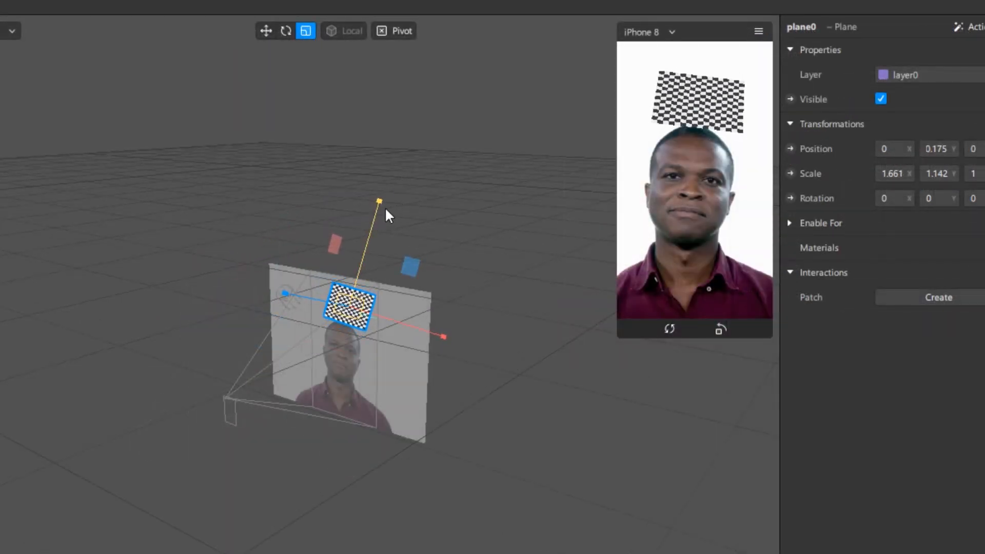
drag(379, 198, 285, 293)
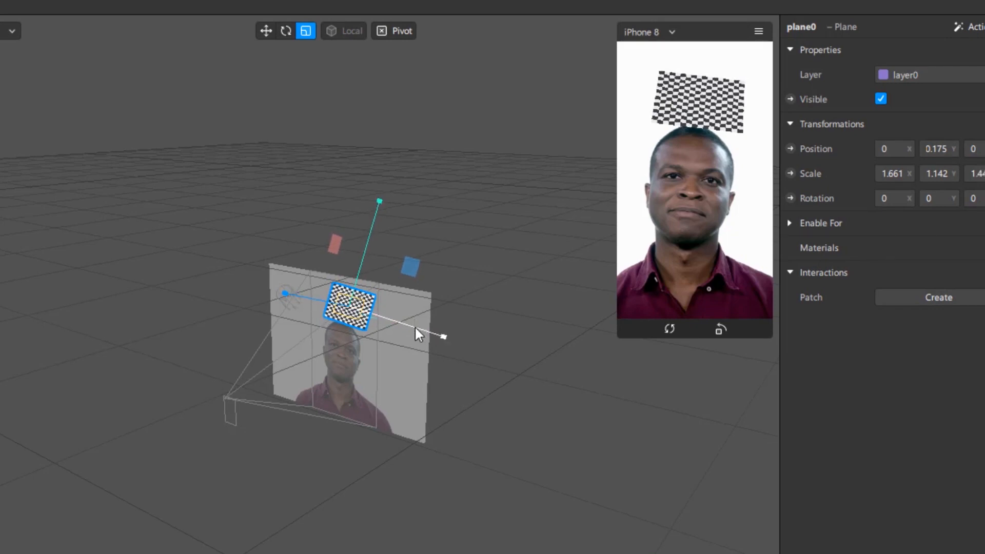
drag(443, 335, 443, 337)
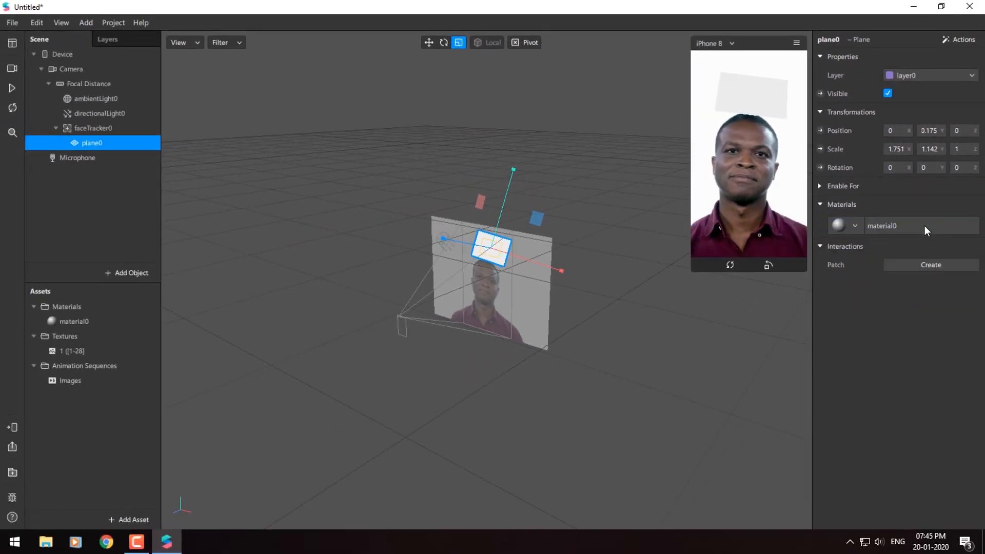
Step: Rename material0 to Imagematerial and set its shader type to Flat
click(75, 321)
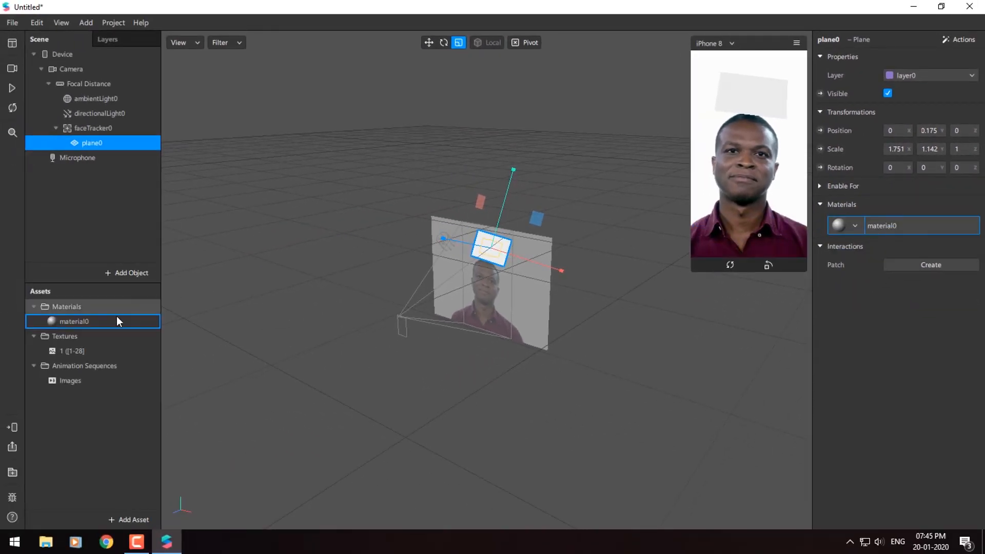
double_click(75, 321)
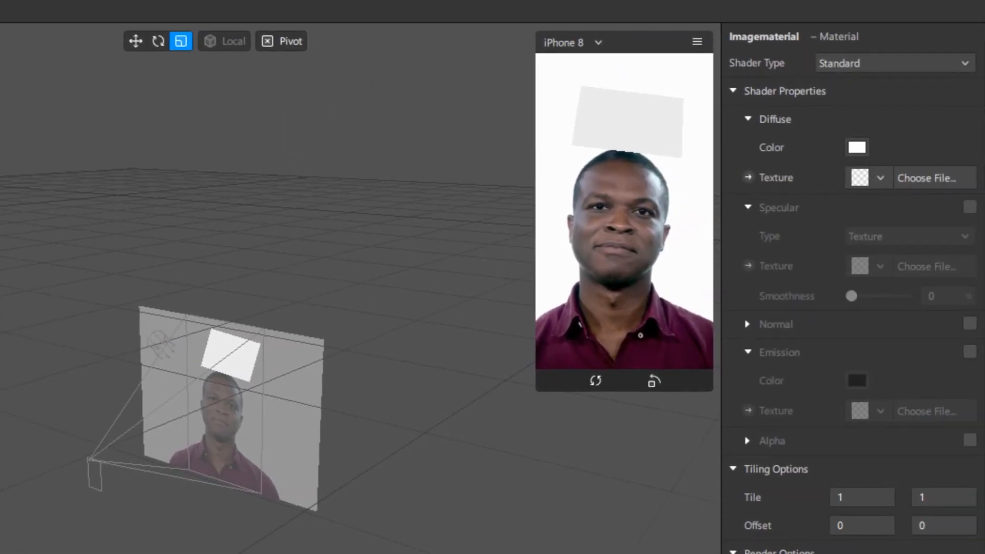
click(891, 62)
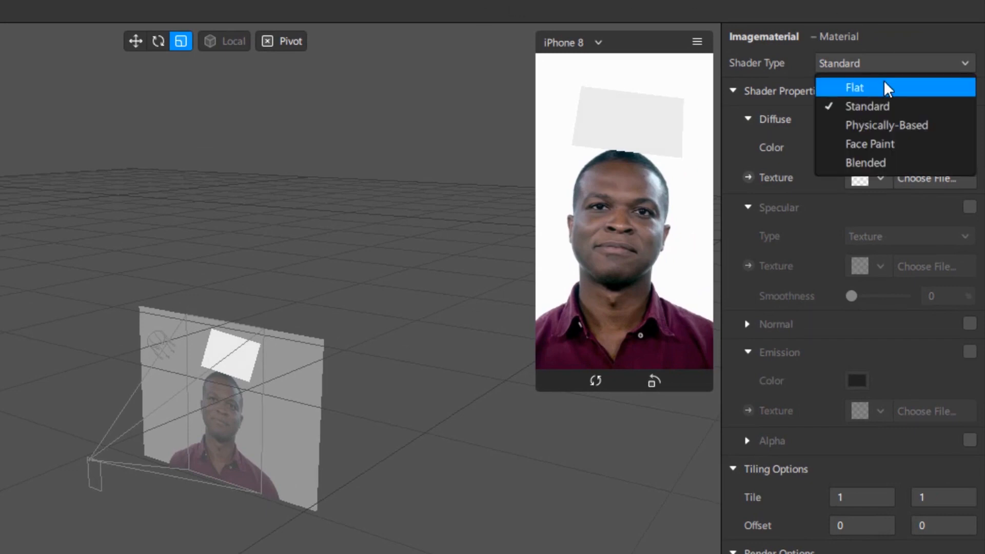
click(854, 87)
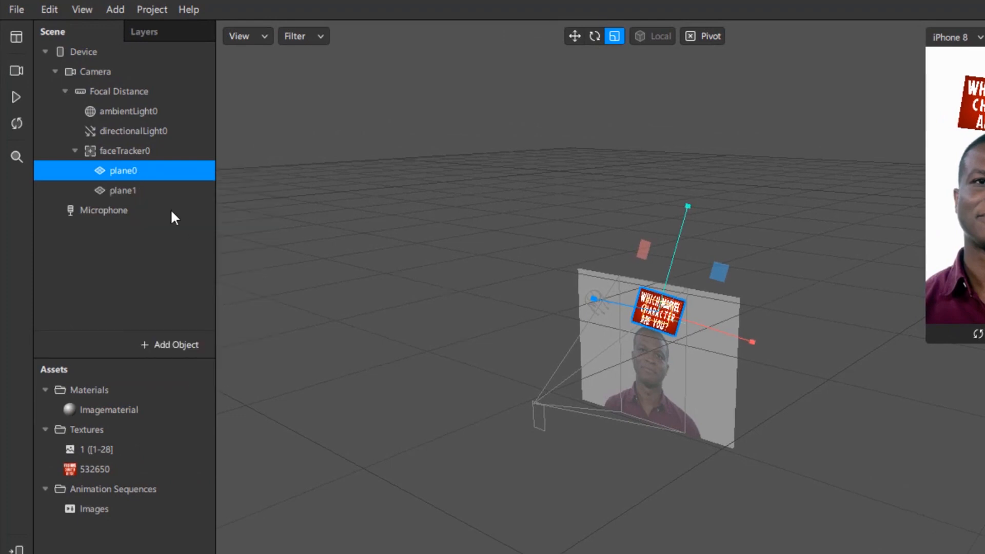
Step: Rename the first plane to IntroImage and plane1 to Gallery
double_click(120, 170)
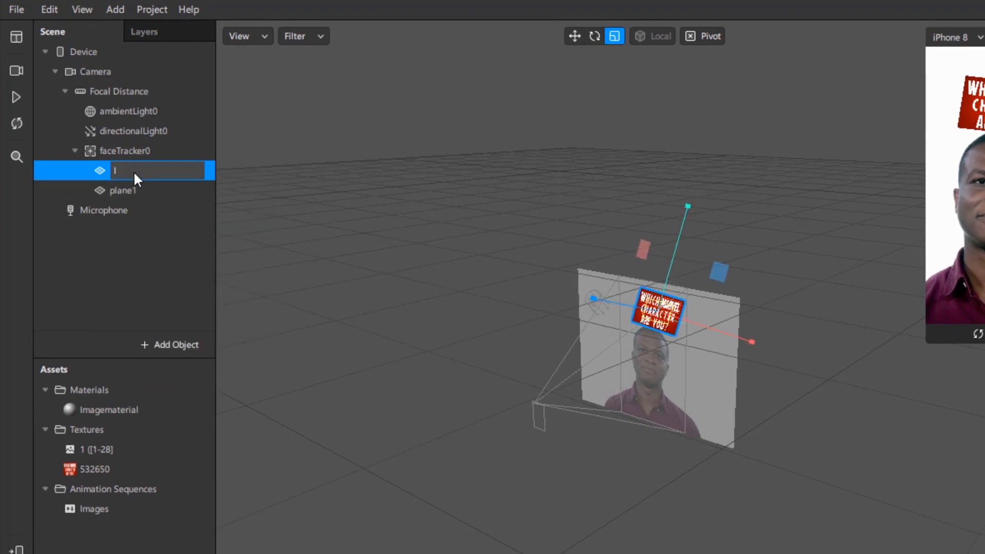
text(IntroImage)
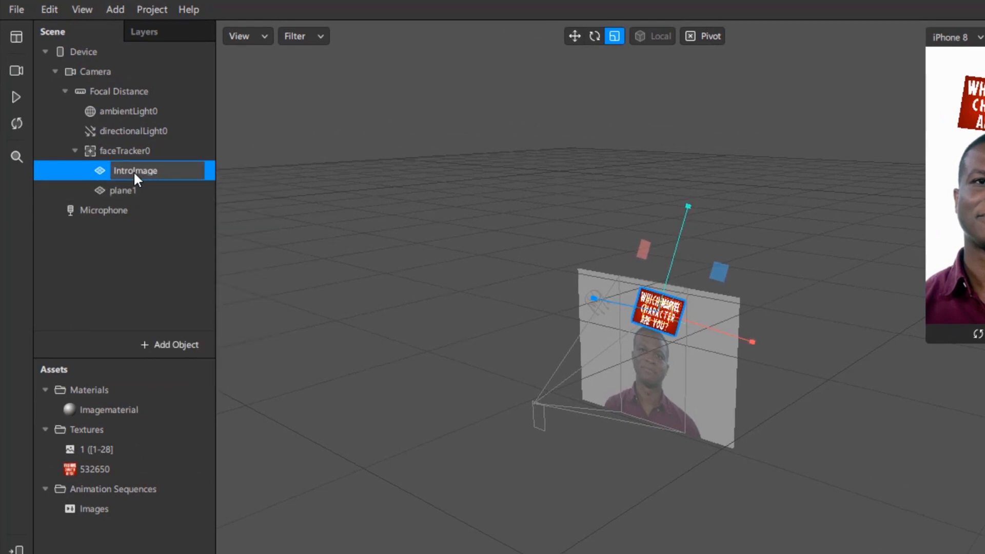
right_click(119, 190)
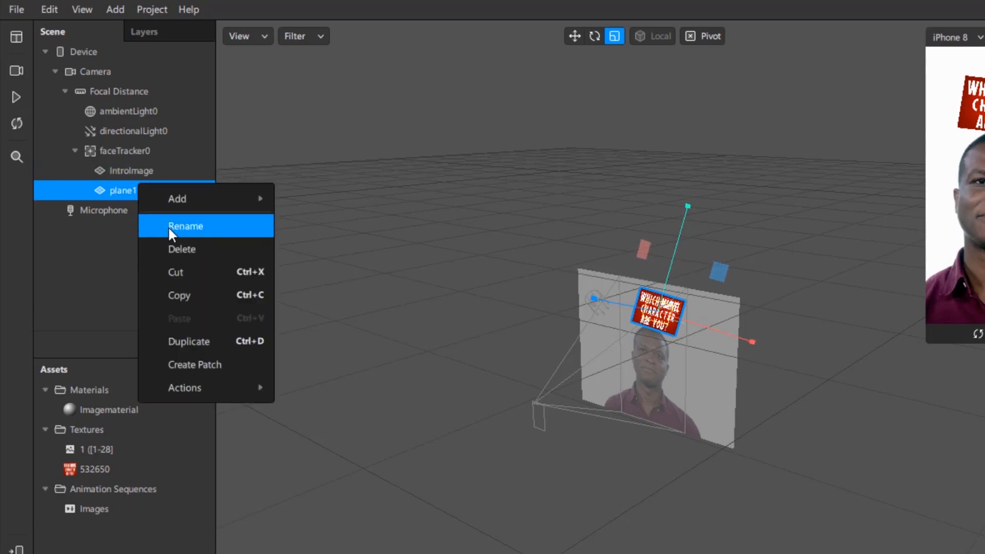
click(186, 226)
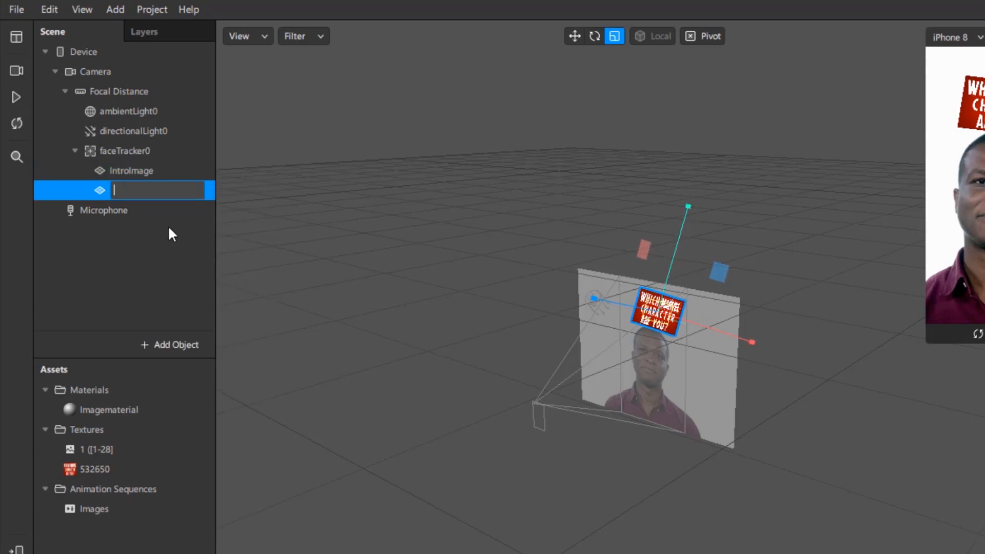
text(Gallery)
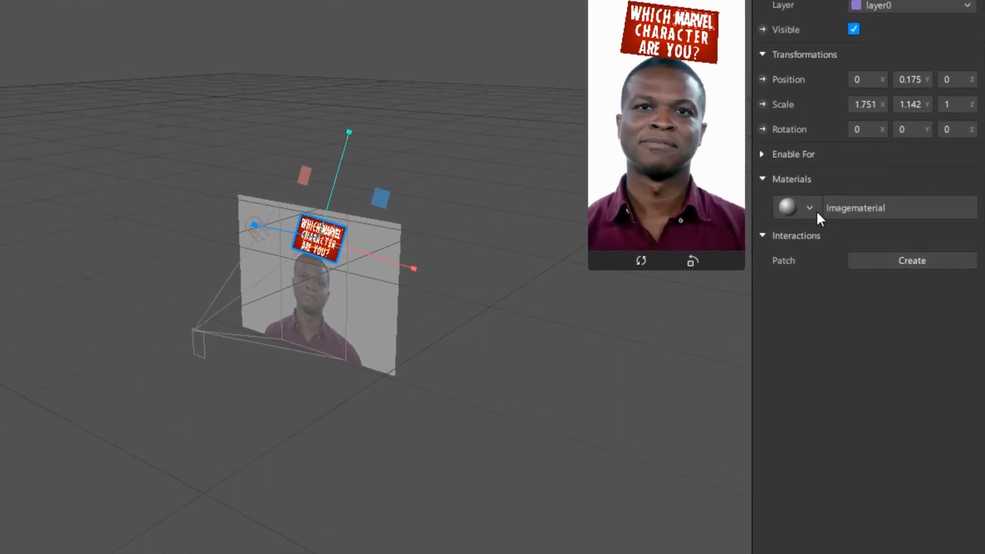
Step: Give the Gallery plane a new galleryMaterial textured with the Images animation sequence
click(24, 92)
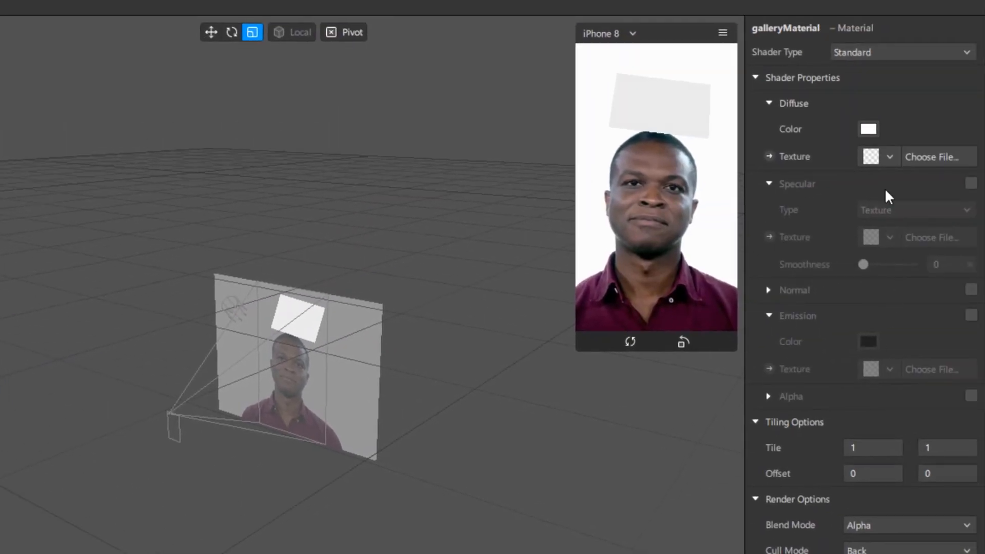
click(889, 156)
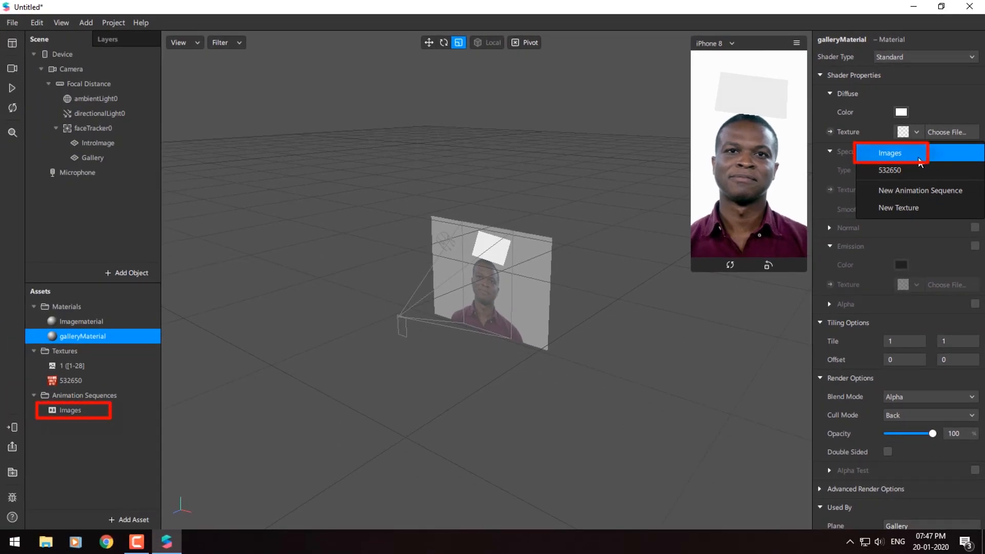
click(891, 153)
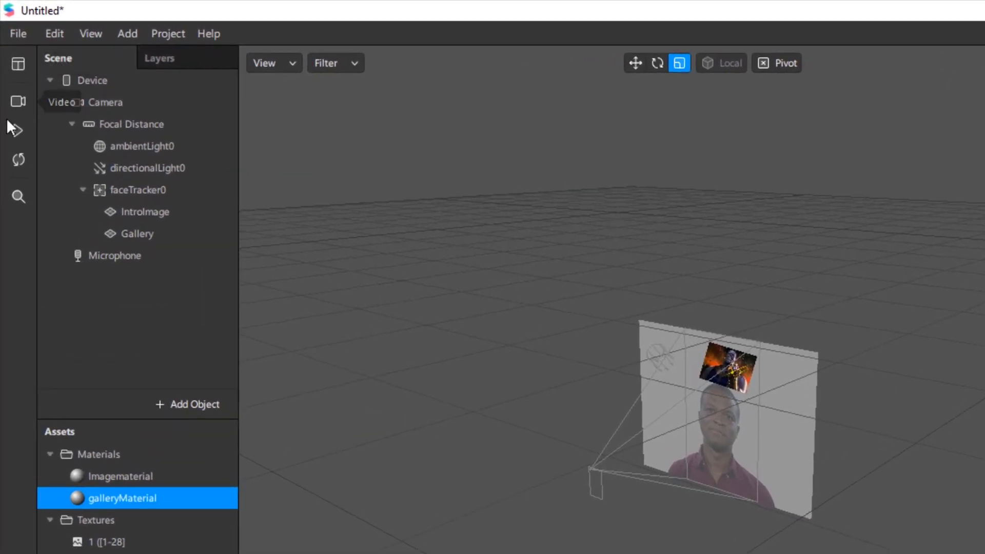
click(118, 497)
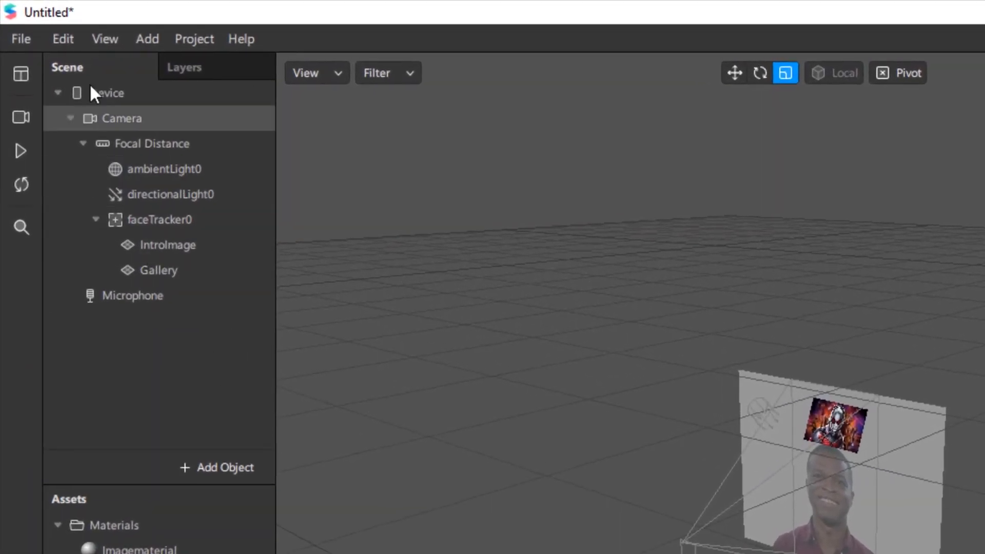
Step: Show the Patch Editor and add a Delay patch with duration 1.5 after Camera
click(105, 37)
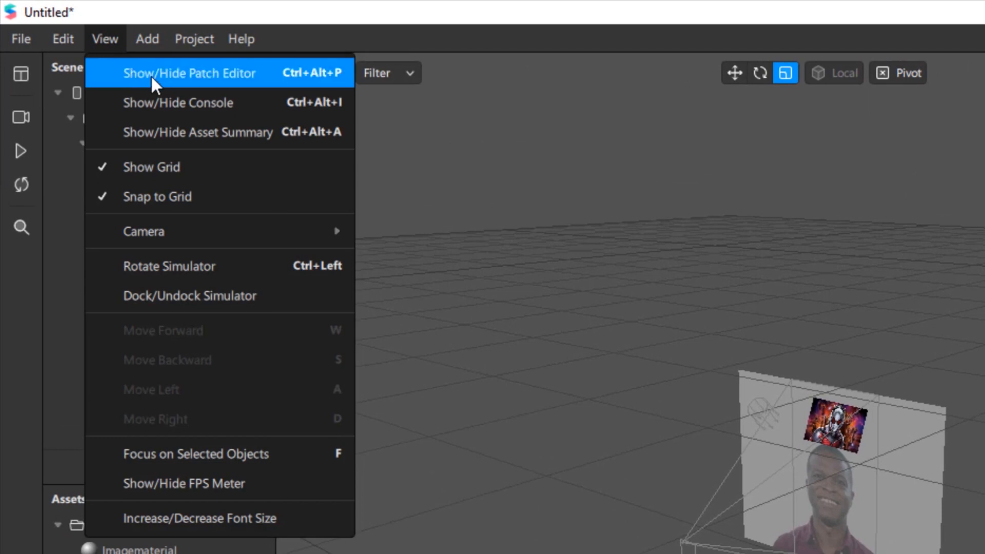
click(189, 73)
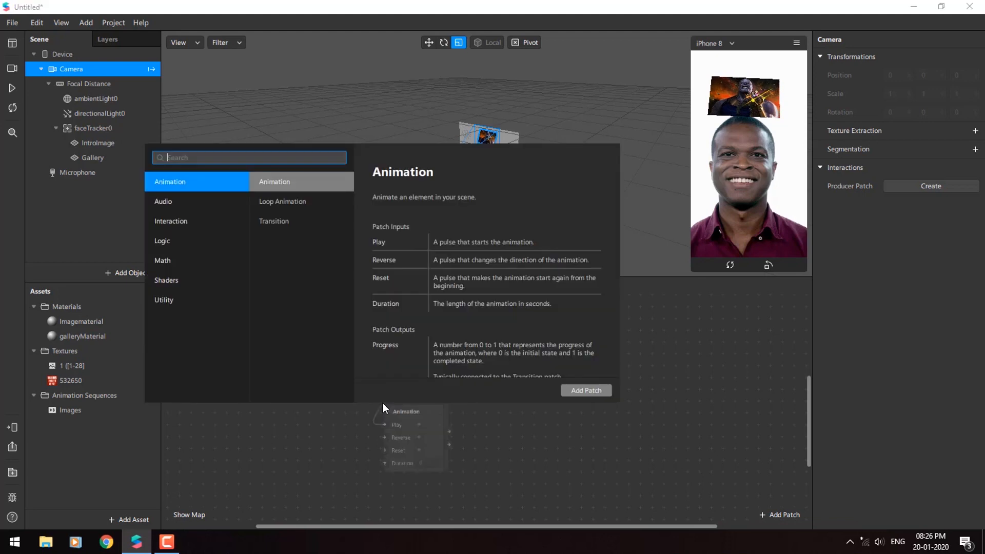
text(dela)
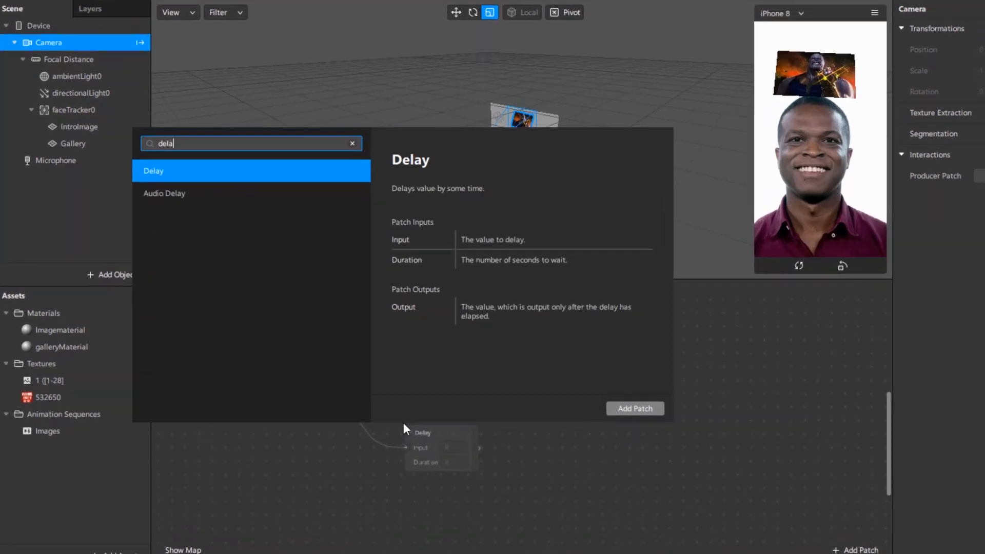
click(634, 409)
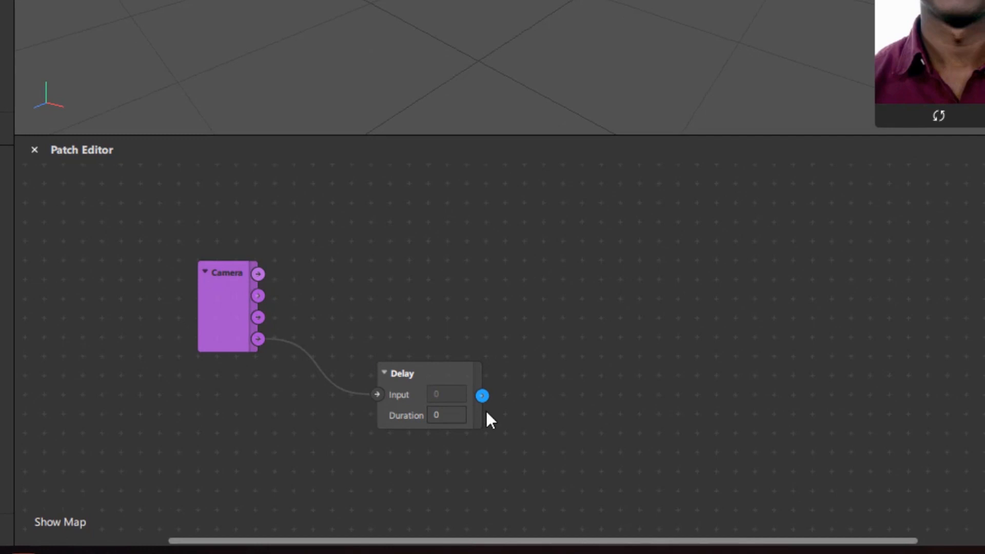
click(445, 414)
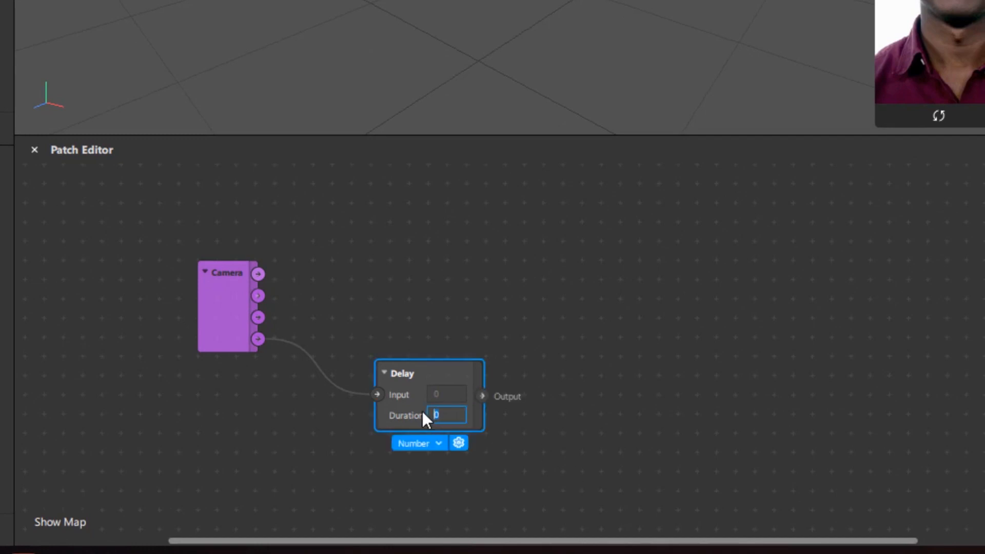
text(1.5)
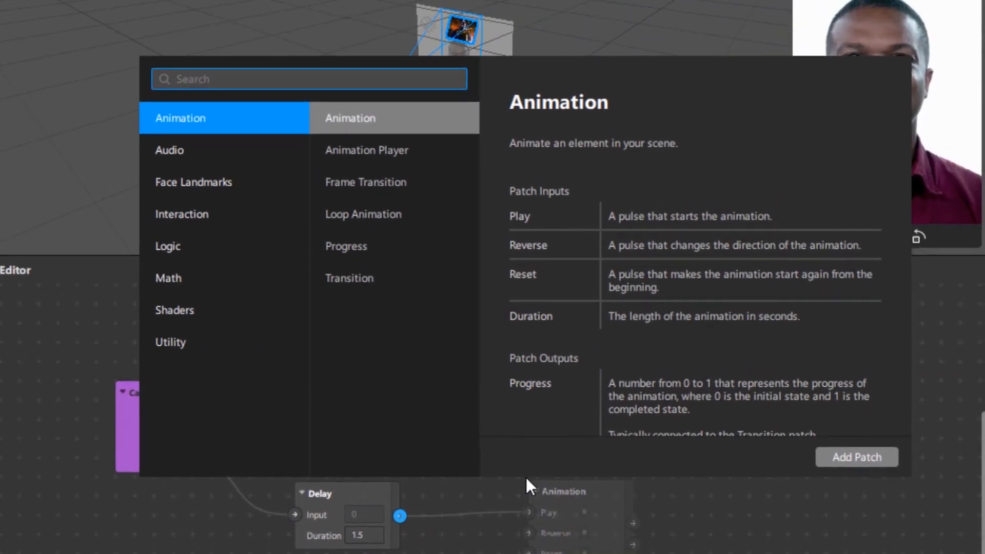
Step: Add Pulse and Switch patches to the graph after the Delay
text(pulse)
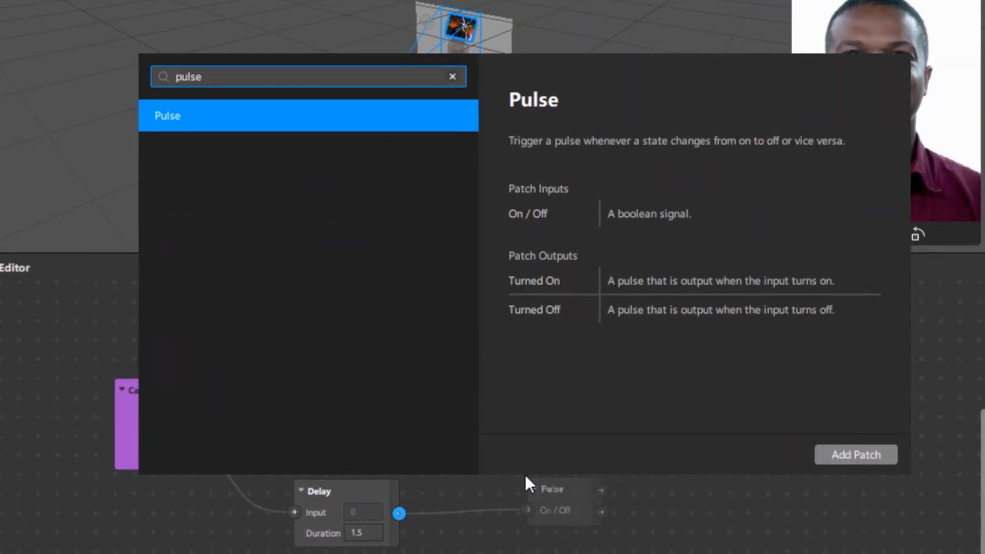
click(855, 454)
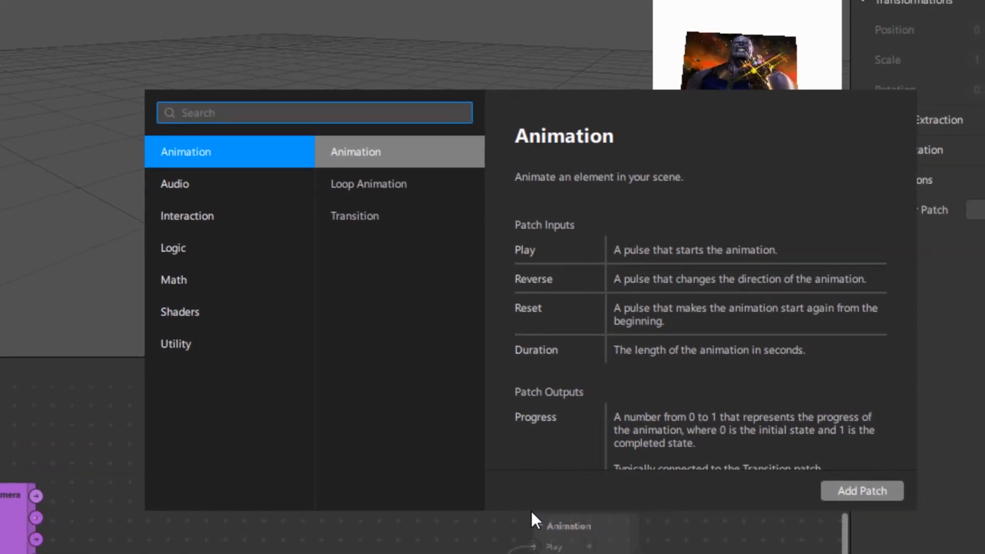
text(swit)
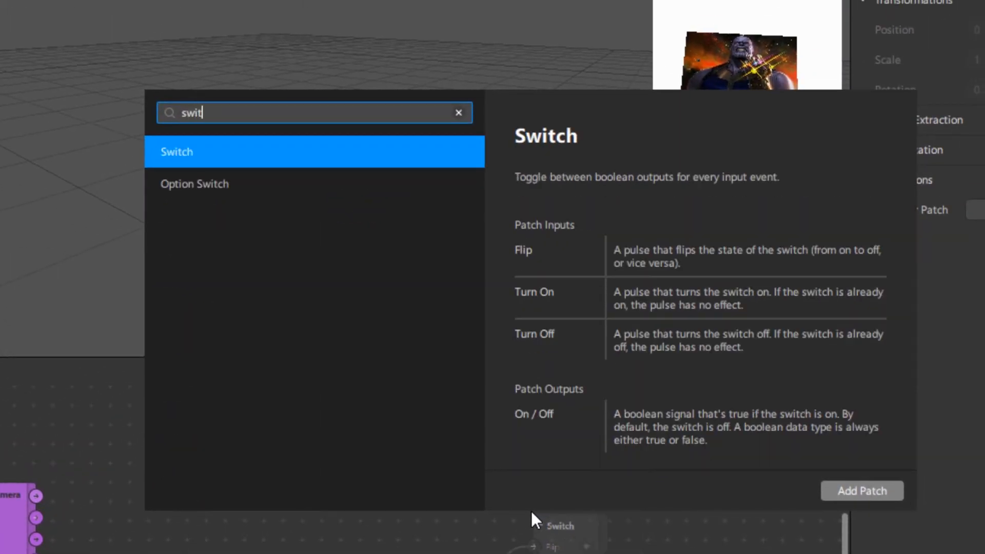
click(861, 490)
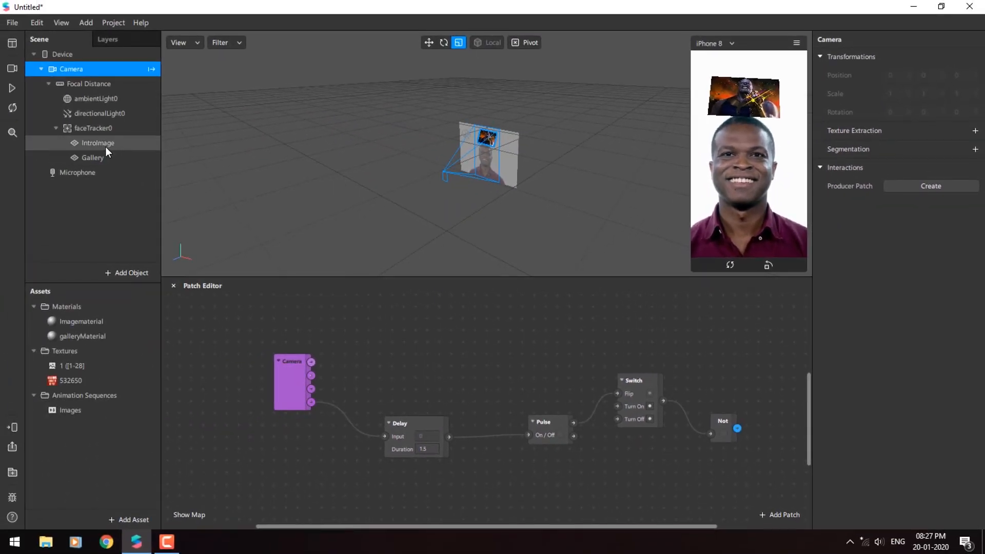
Step: Wire the Not output to IntroImage visibility and the Switch output to Gallery visibility
click(98, 142)
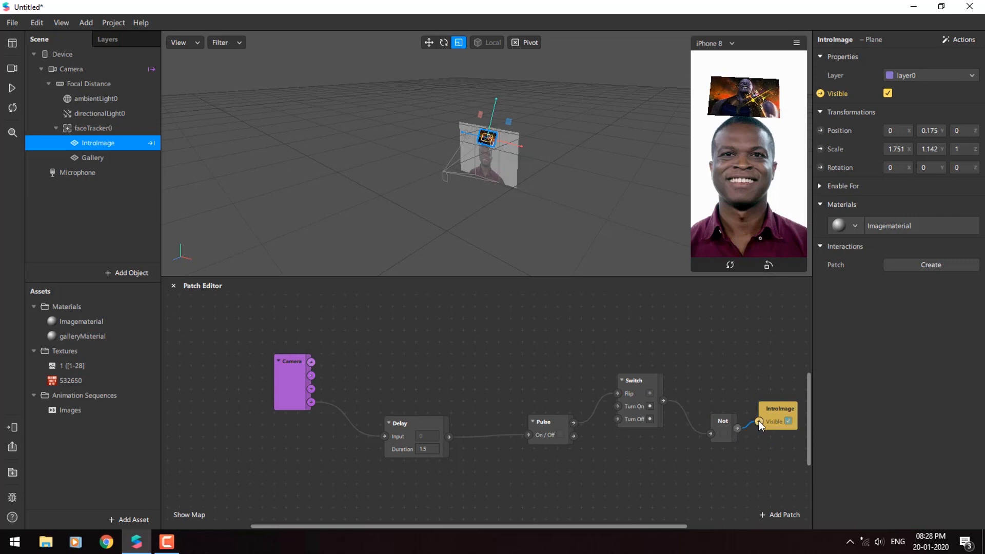
mouse_move(760, 467)
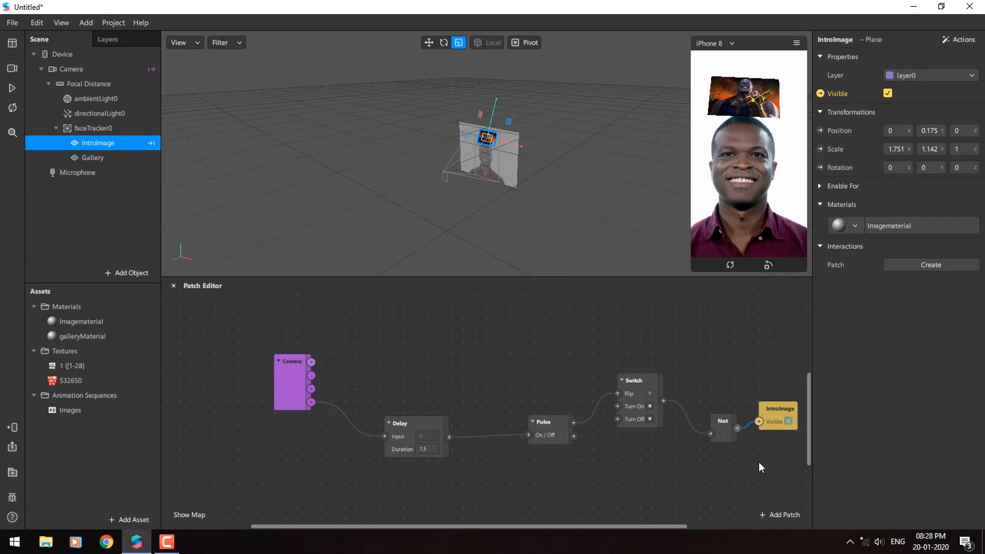
click(93, 158)
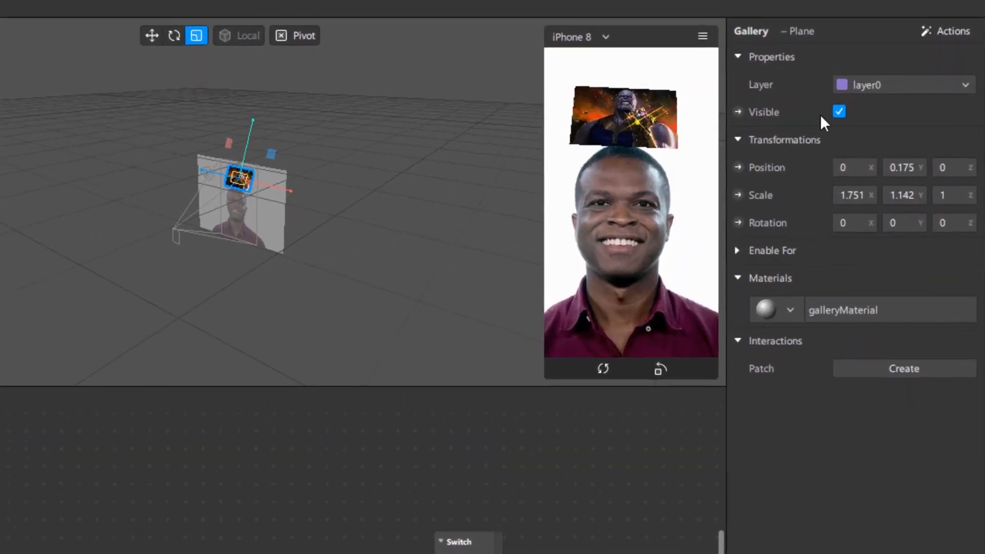
click(838, 112)
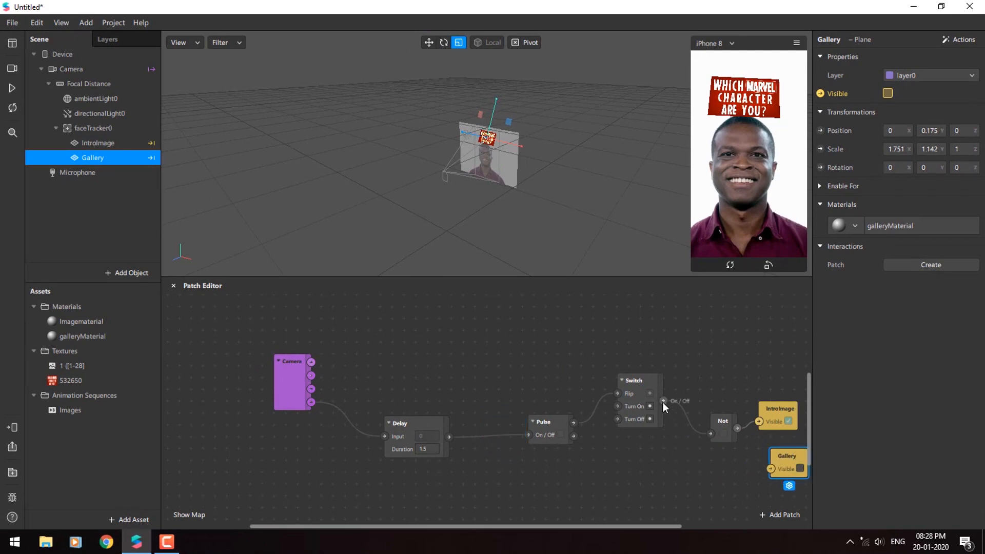
drag(664, 401, 772, 469)
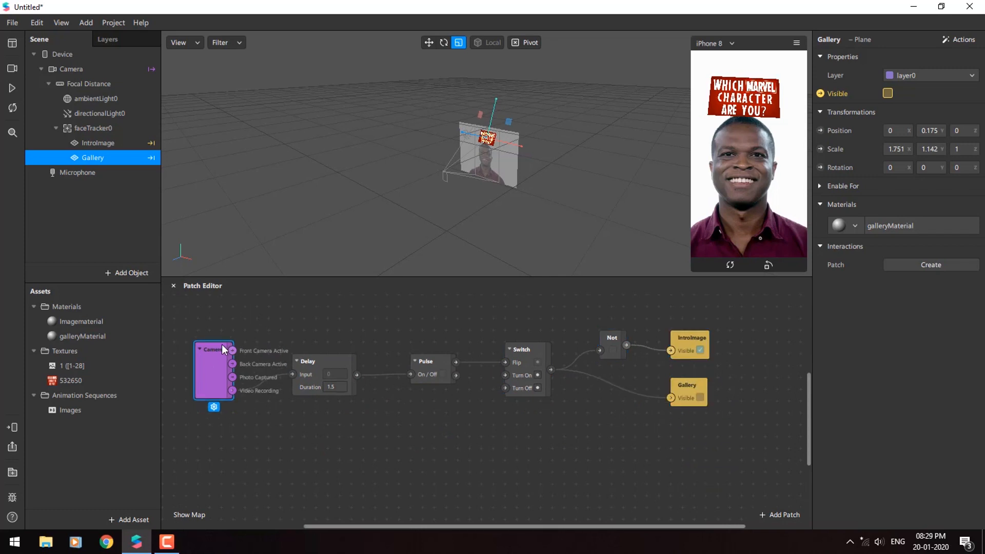
click(642, 504)
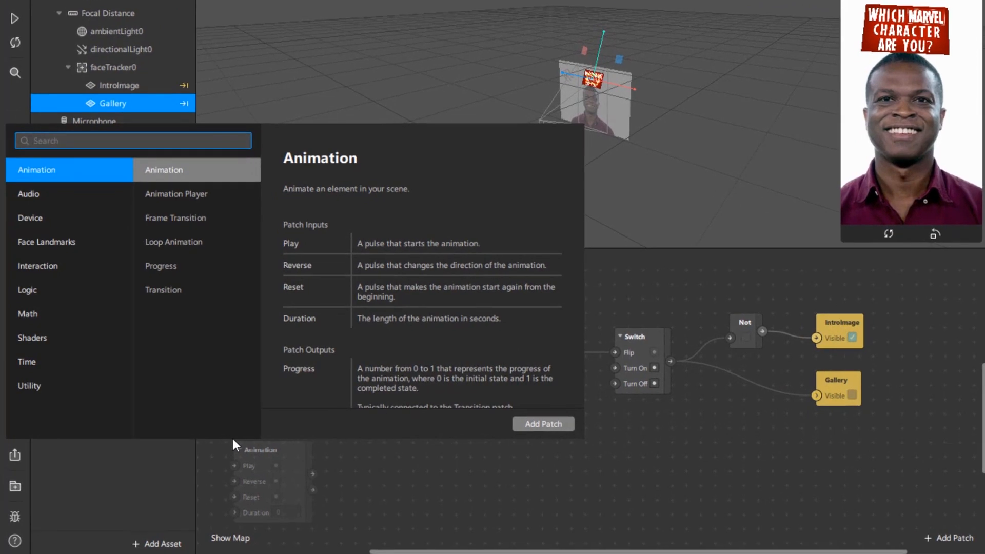
Step: Build a Runtime → Offset → Less Than chain and set the Less Than comparison value to 4
text(runti)
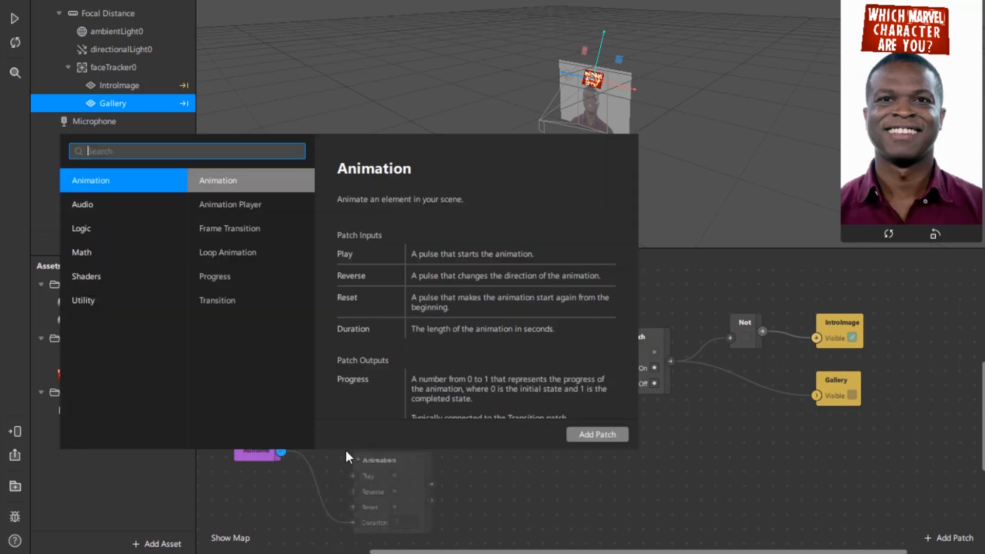
text(offset)
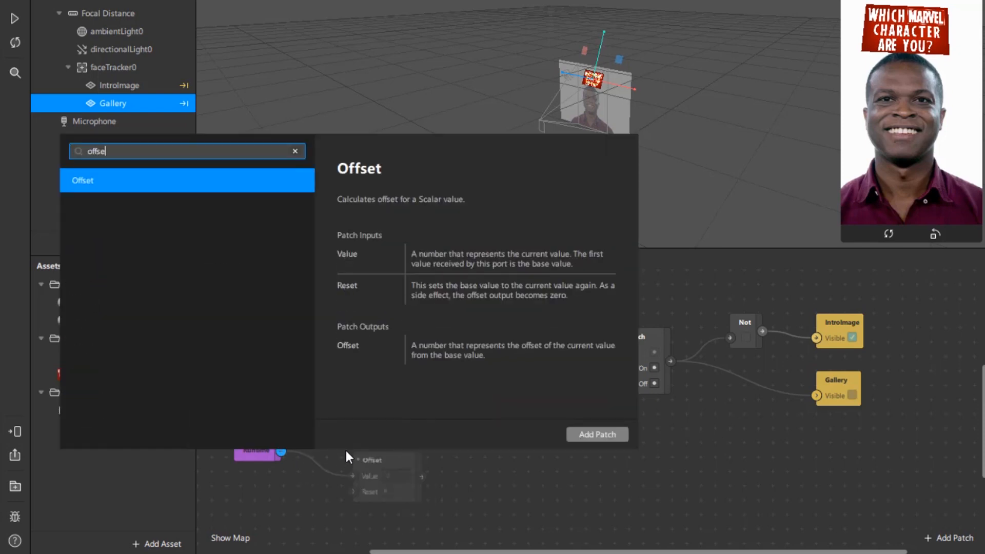
click(594, 434)
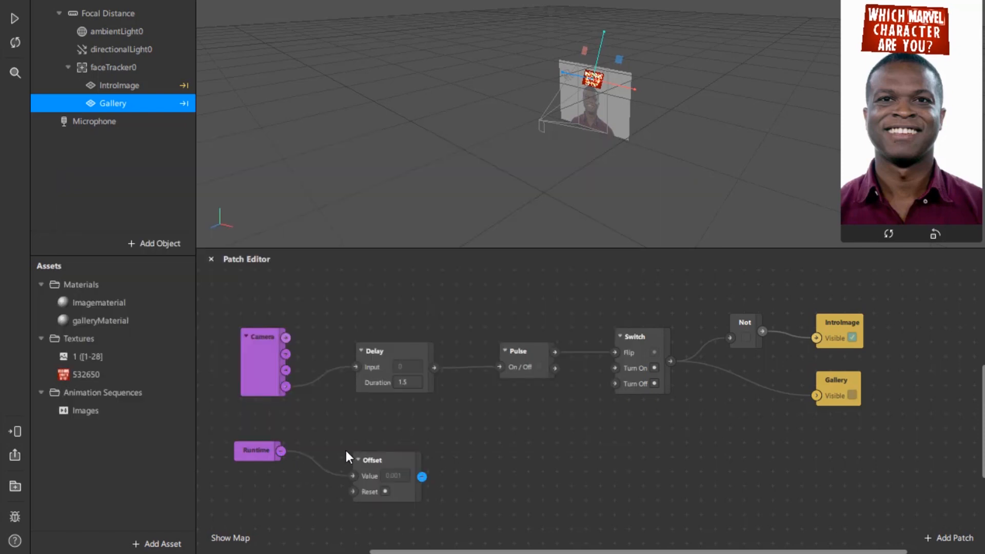
drag(421, 477, 500, 477)
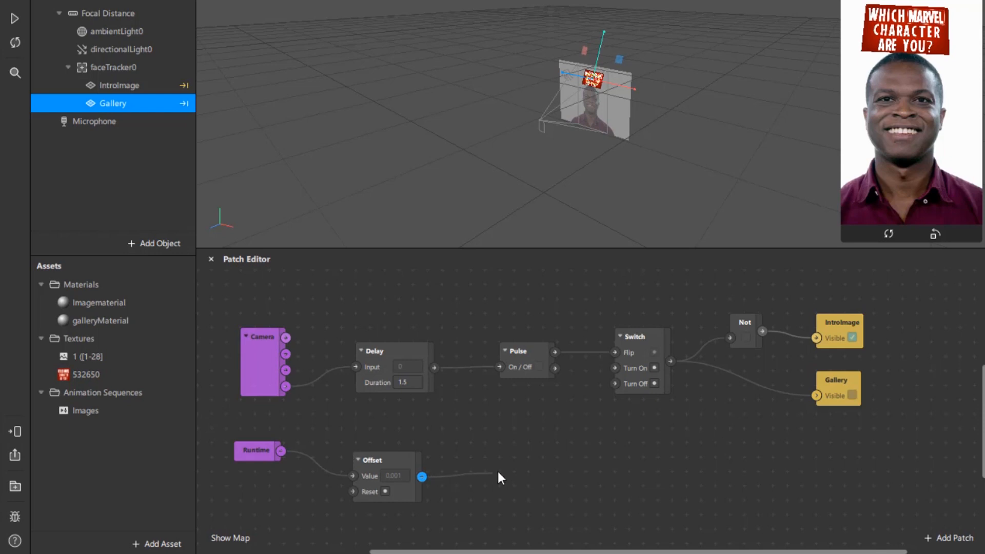
text(less)
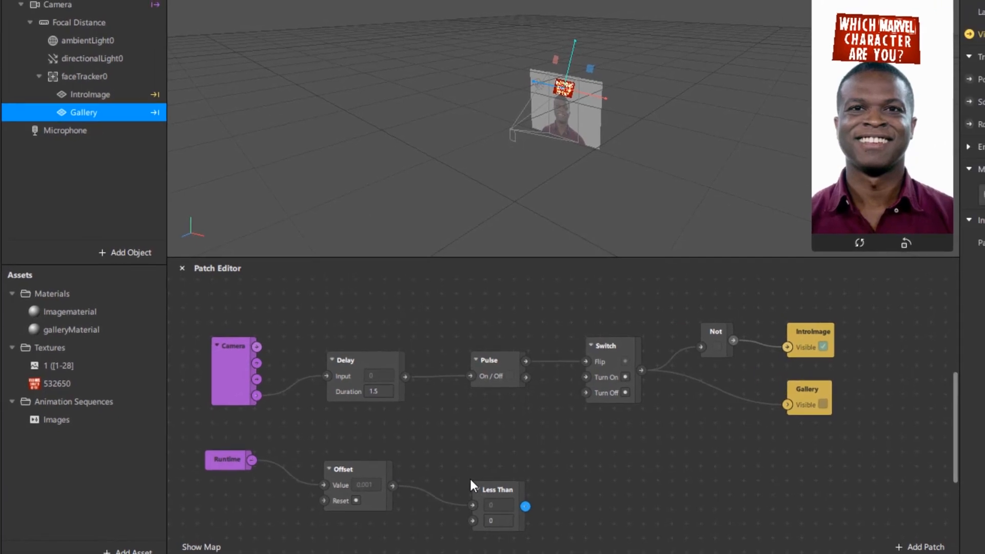
click(496, 505)
text(loop)
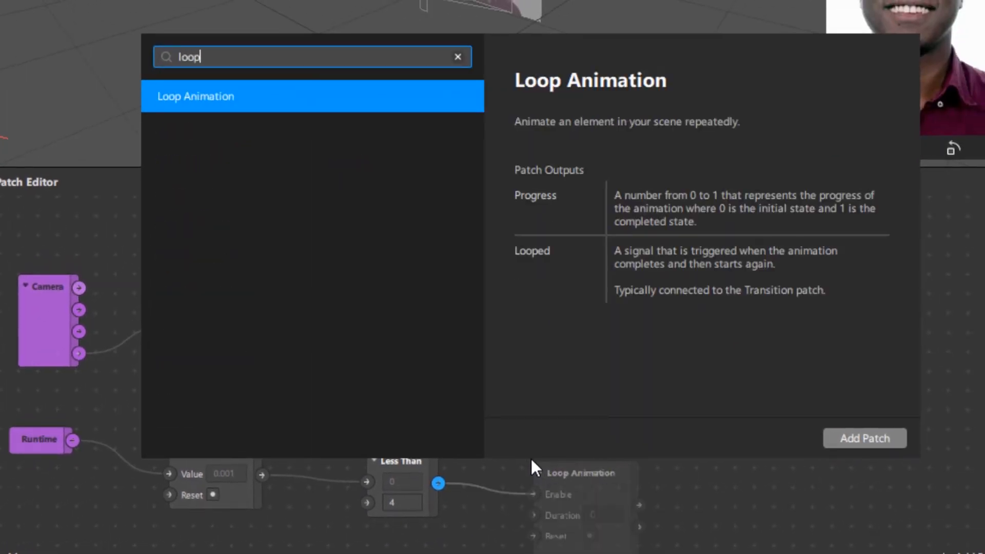
Step: Add a Loop Animation patch enabled by Less Than and set its duration to 0.05 seconds
text(ani)
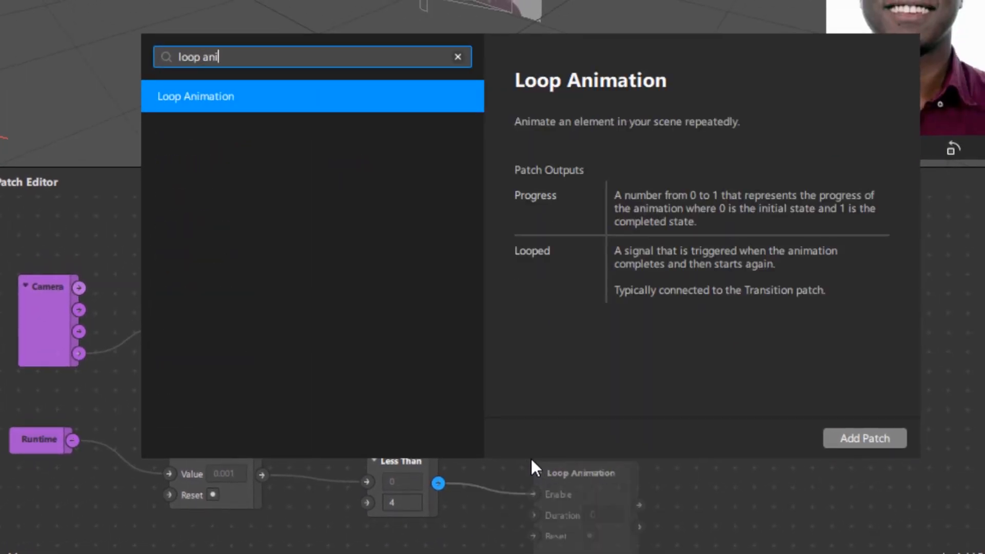
click(864, 438)
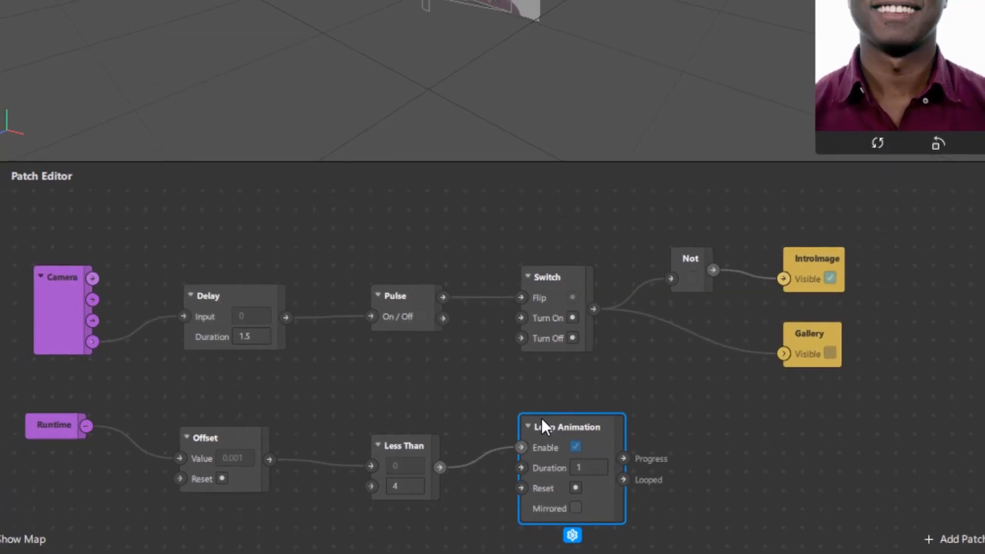
click(588, 468)
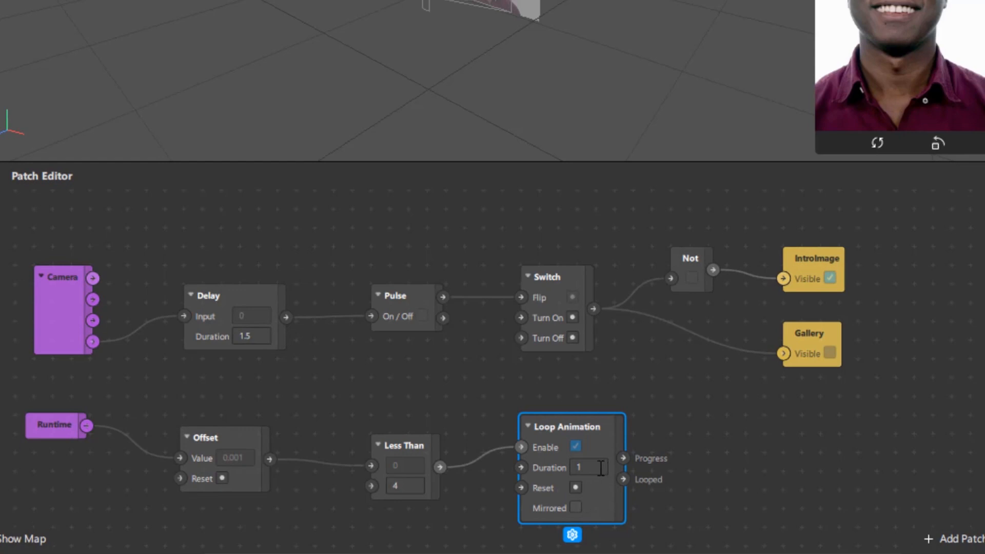
text(0.05)
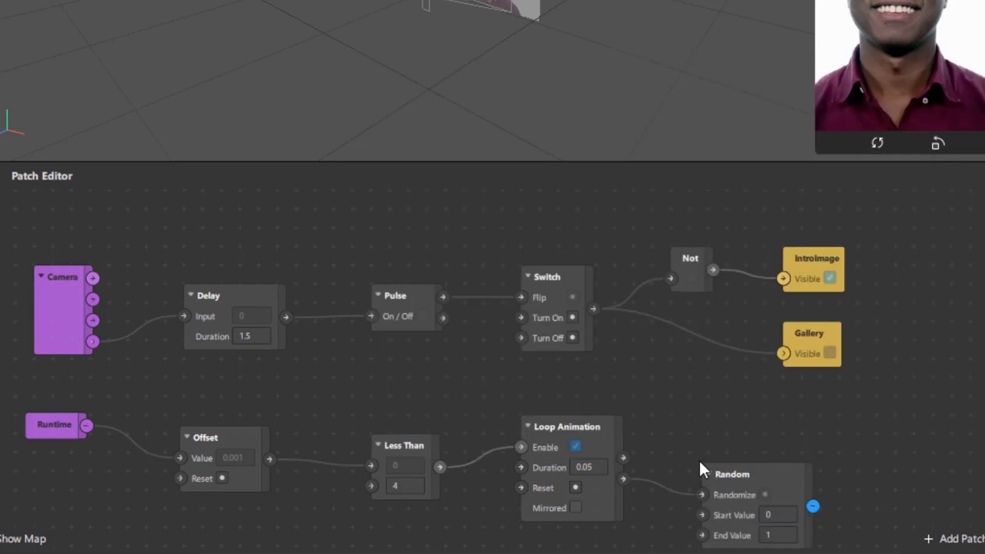
Step: Add a Random patch from the loop's output ranging 0 to 28, feeding a Round patch
click(734, 458)
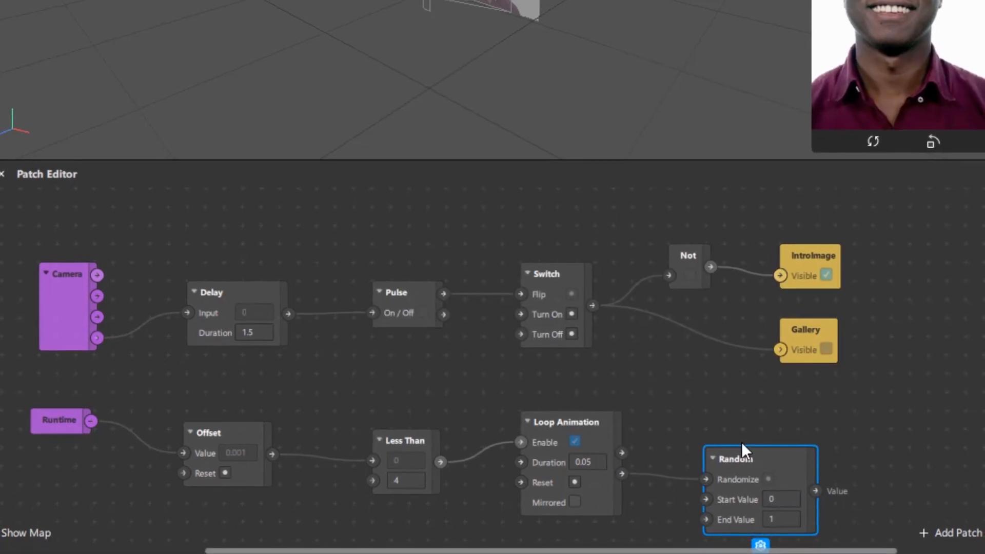
mouse_move(793, 521)
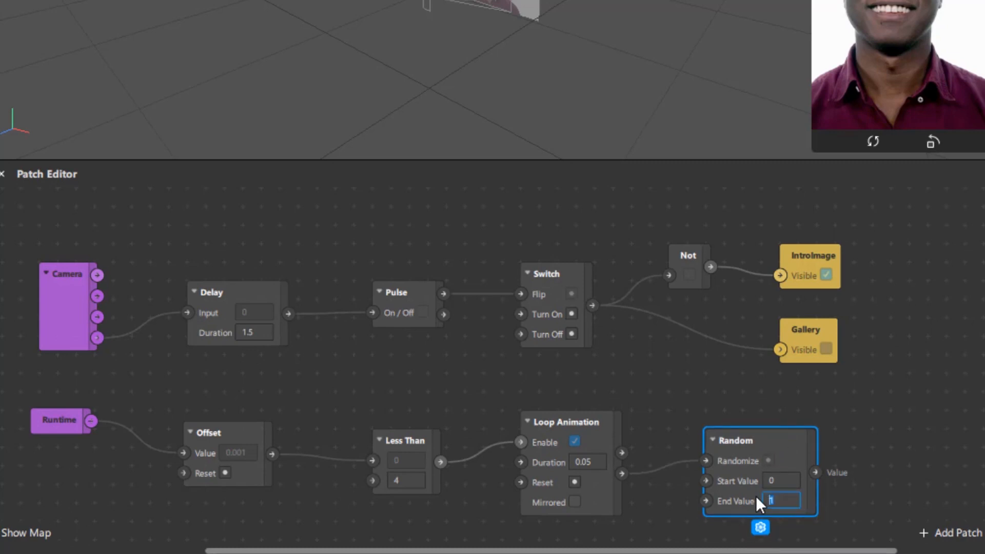
text(28)
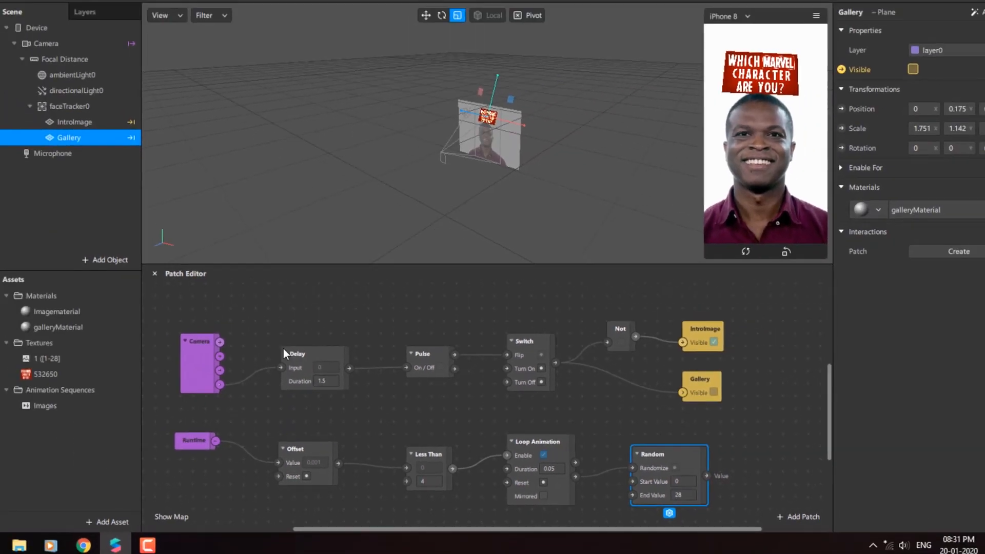
click(69, 365)
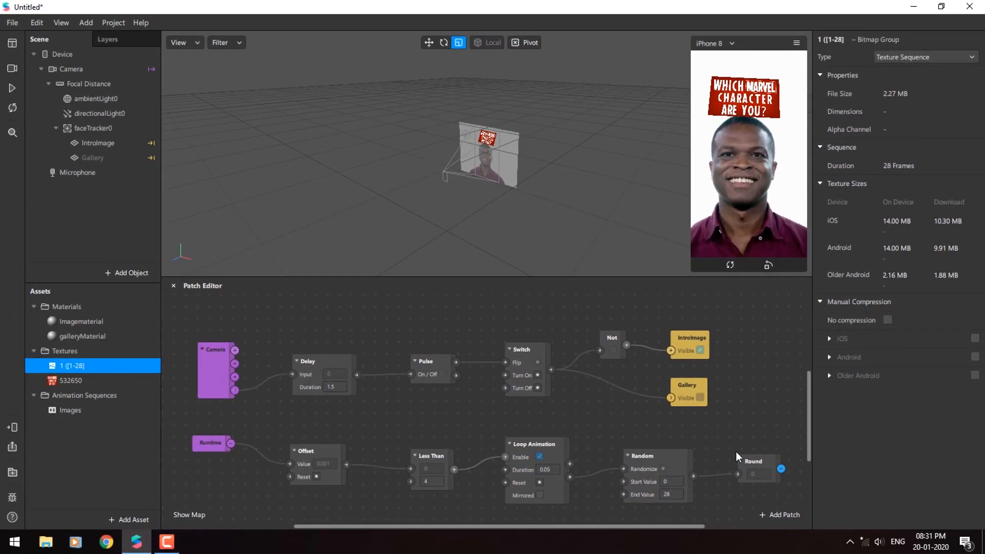
Step: Drive the Images animation sequence's Current Frame from the Round patch output
click(70, 409)
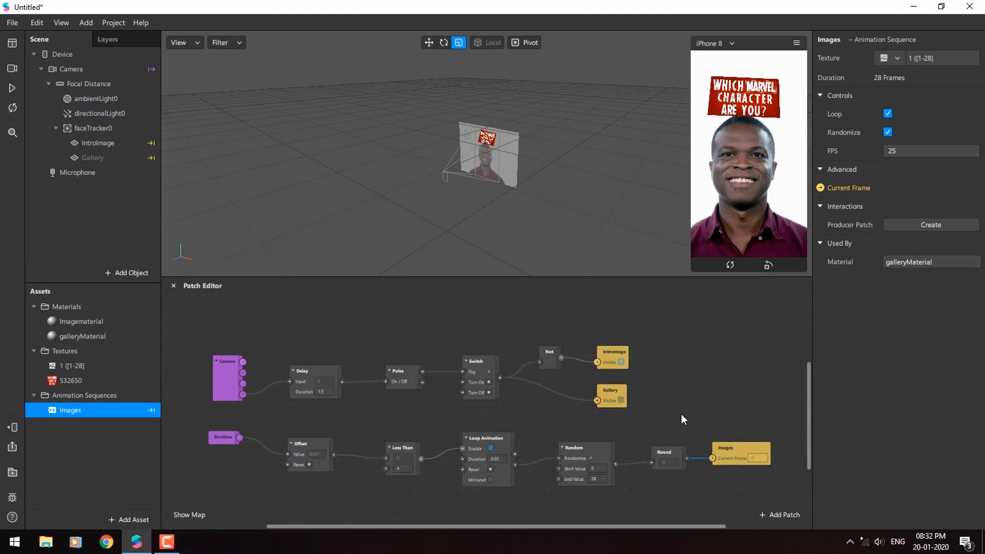
mouse_move(423, 377)
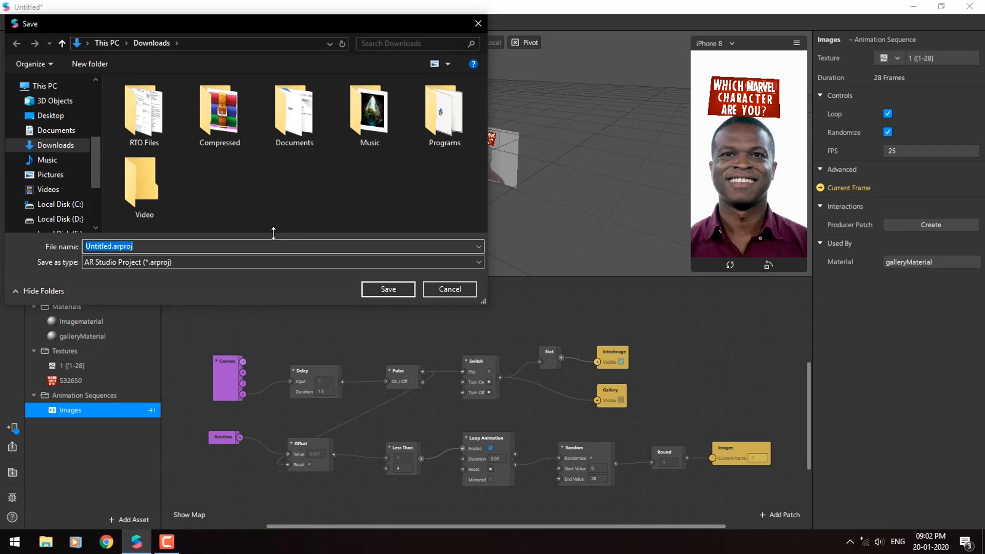
Step: Save the project as 'Which Marvel Hero' in the Downloads folder
text(Which Marvel Hero)
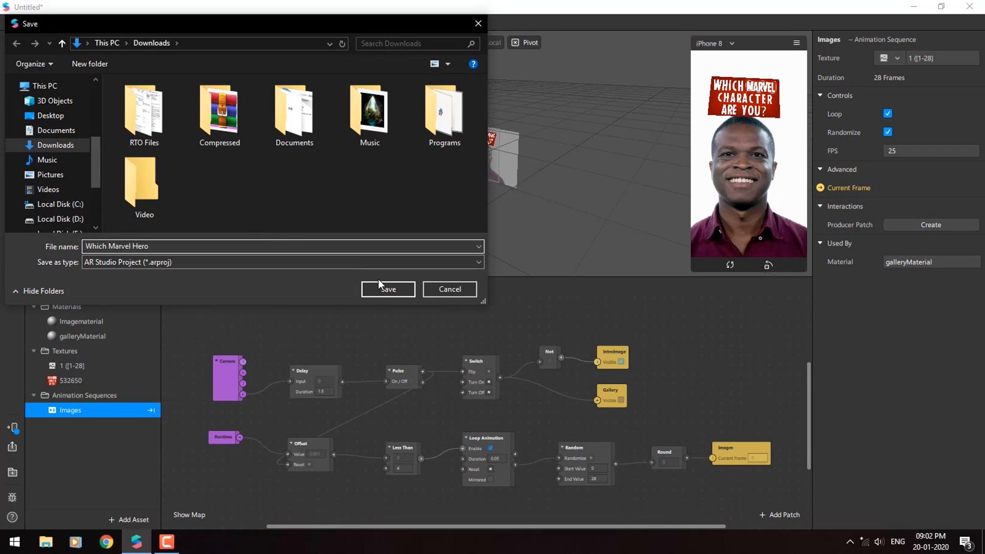
click(388, 289)
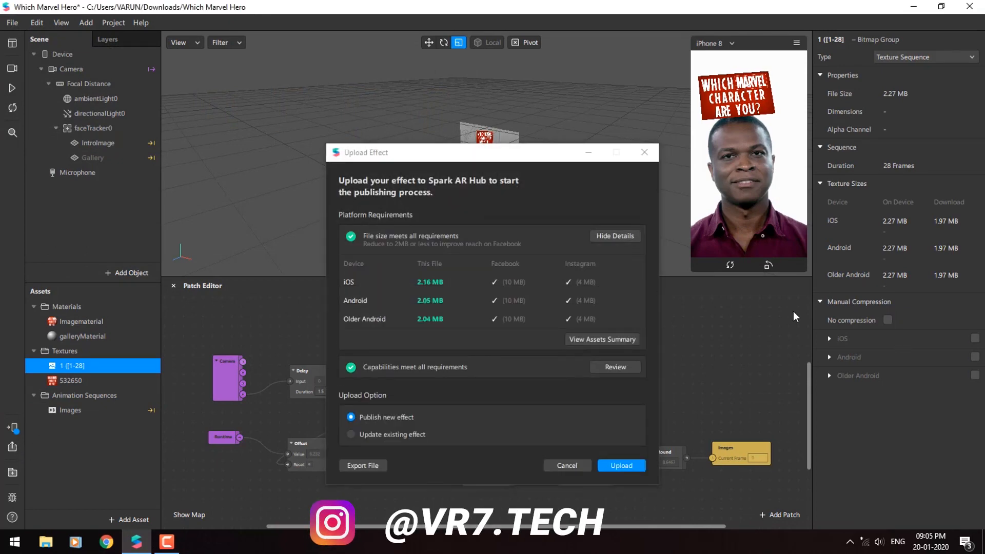
Step: Export the effect to a file, proposing Which Marvel Hero.arexport in Downloads
click(362, 465)
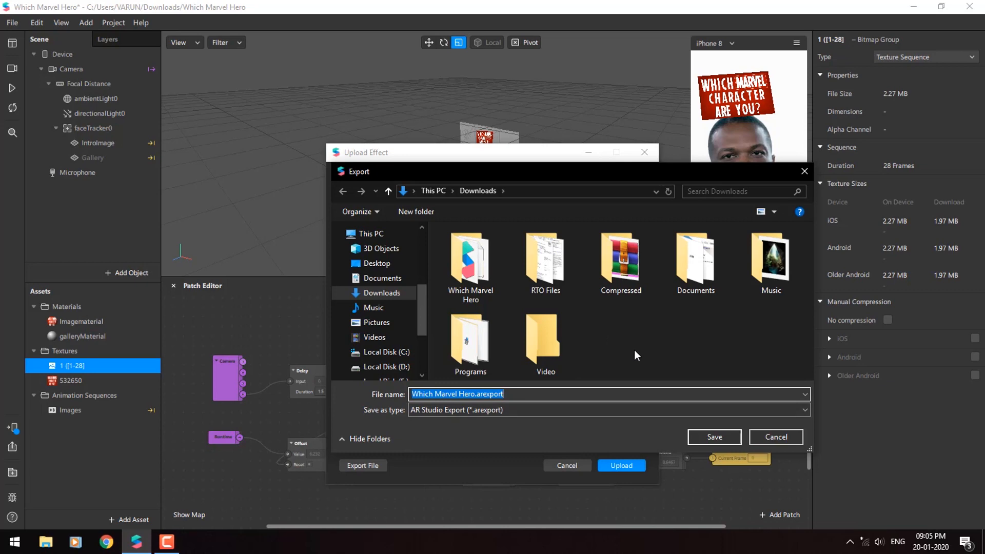